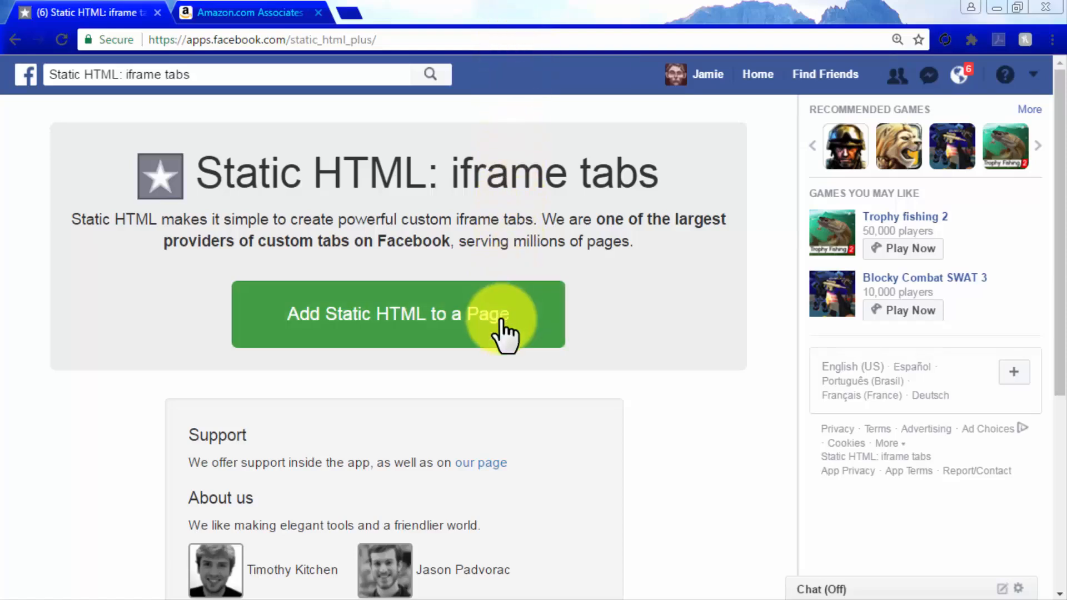
# - Add the Static HTML: iframe tabs app as a tab on the Cinema Sound At Home page
pyautogui.click(397, 314)
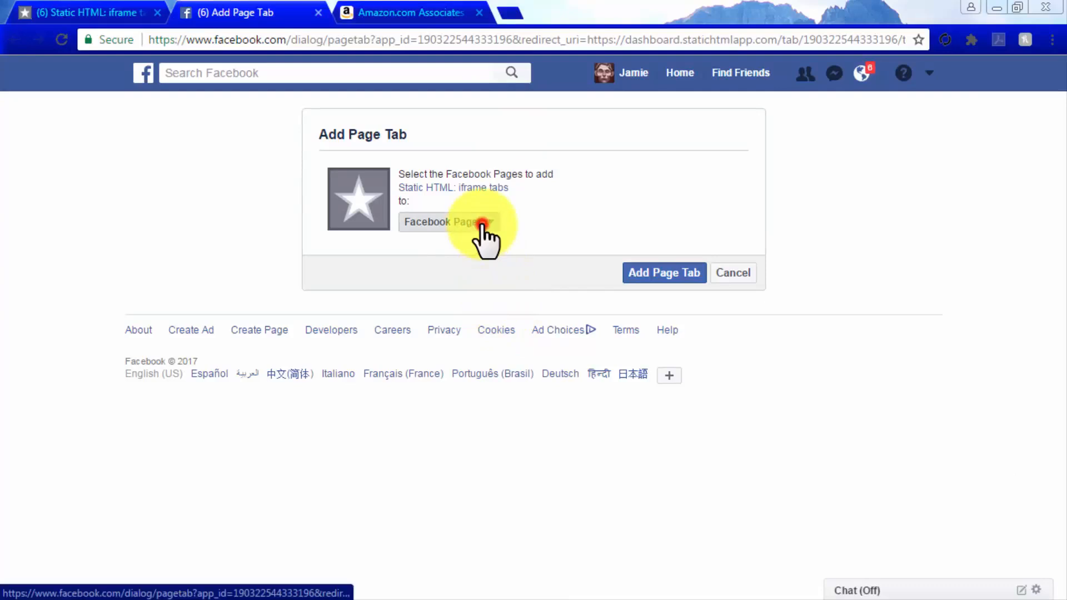
pyautogui.click(449, 222)
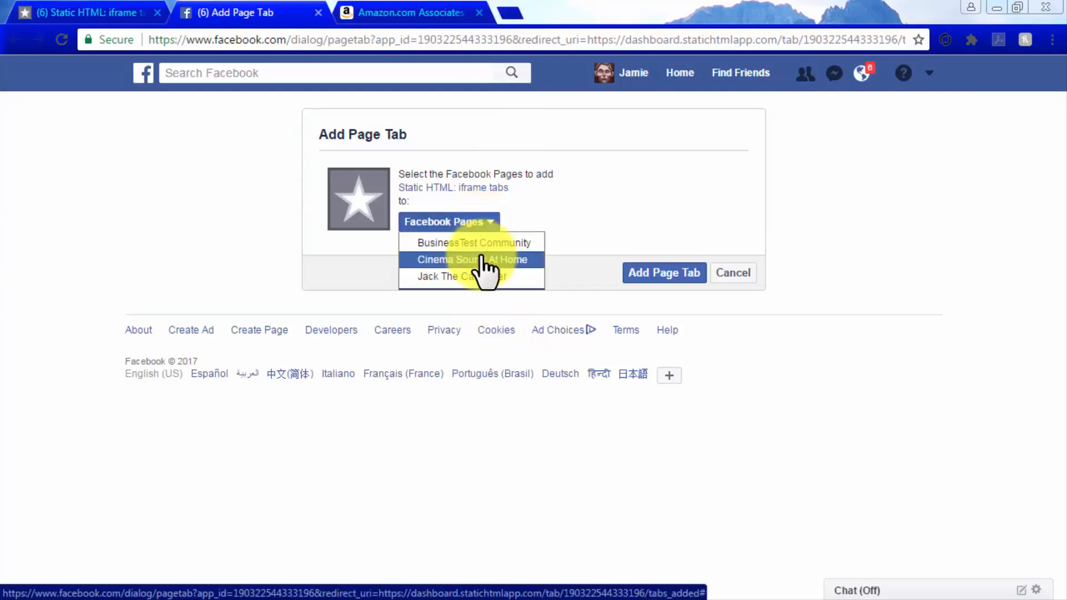
pyautogui.click(471, 260)
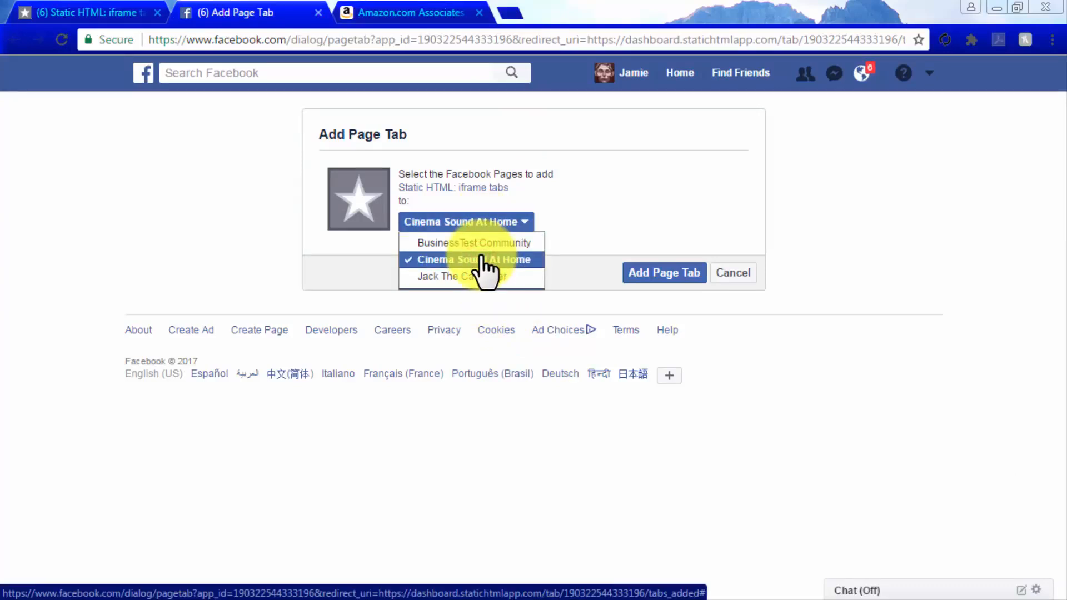
pyautogui.click(664, 273)
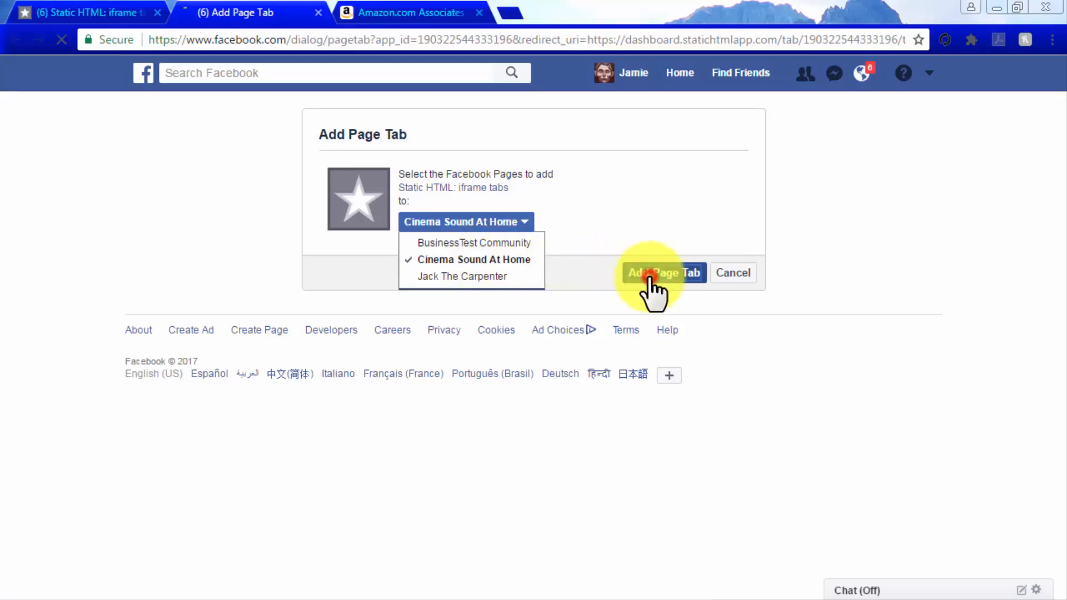
pyautogui.click(663, 273)
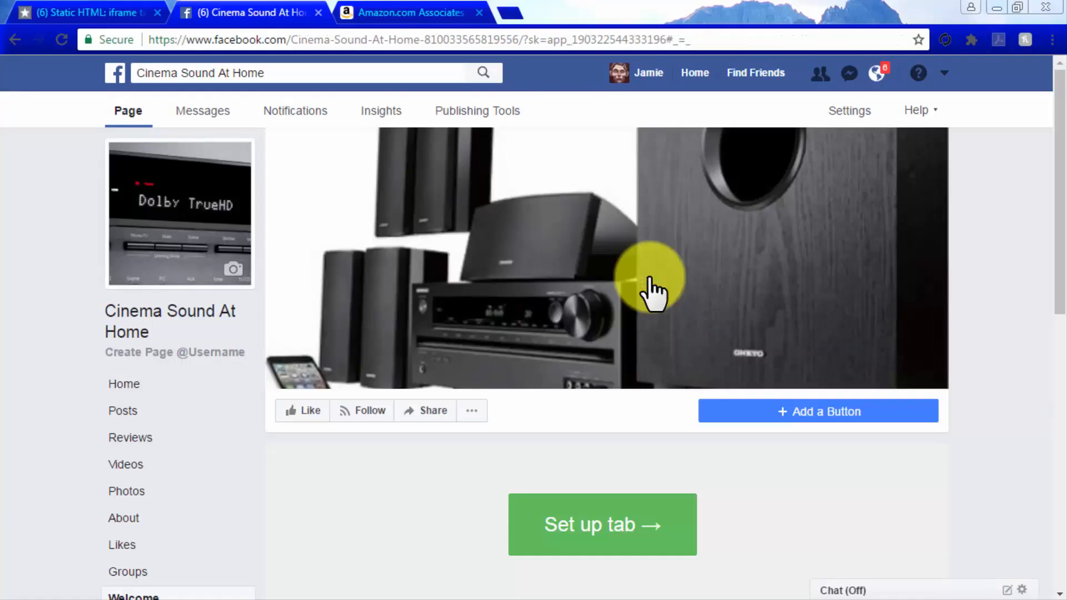
# - Set up the new page tab to reach its empty index.html editor
pyautogui.scroll(-3)
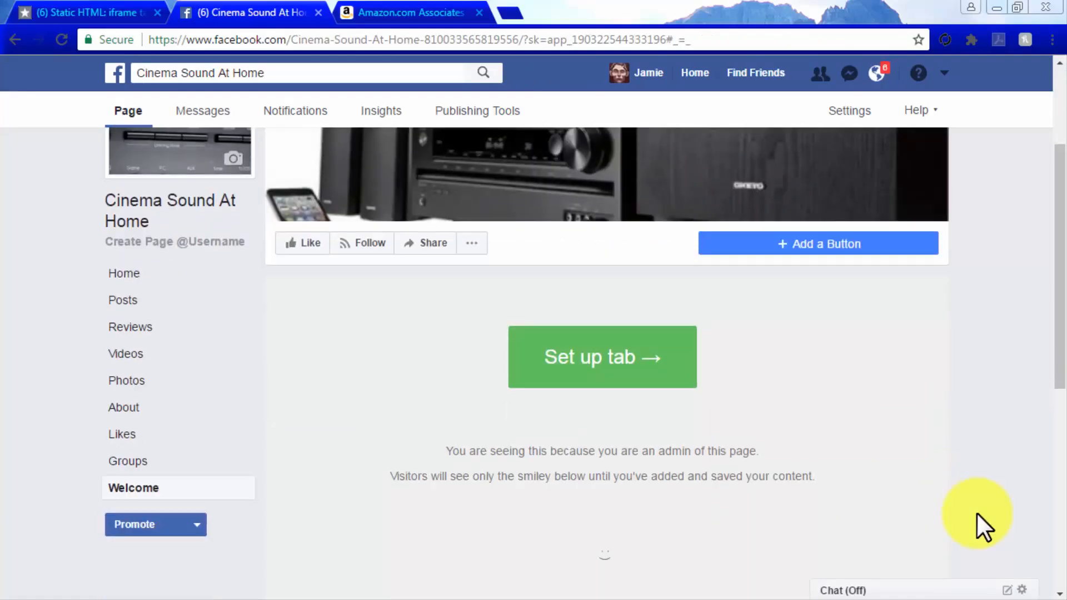
pyautogui.click(601, 357)
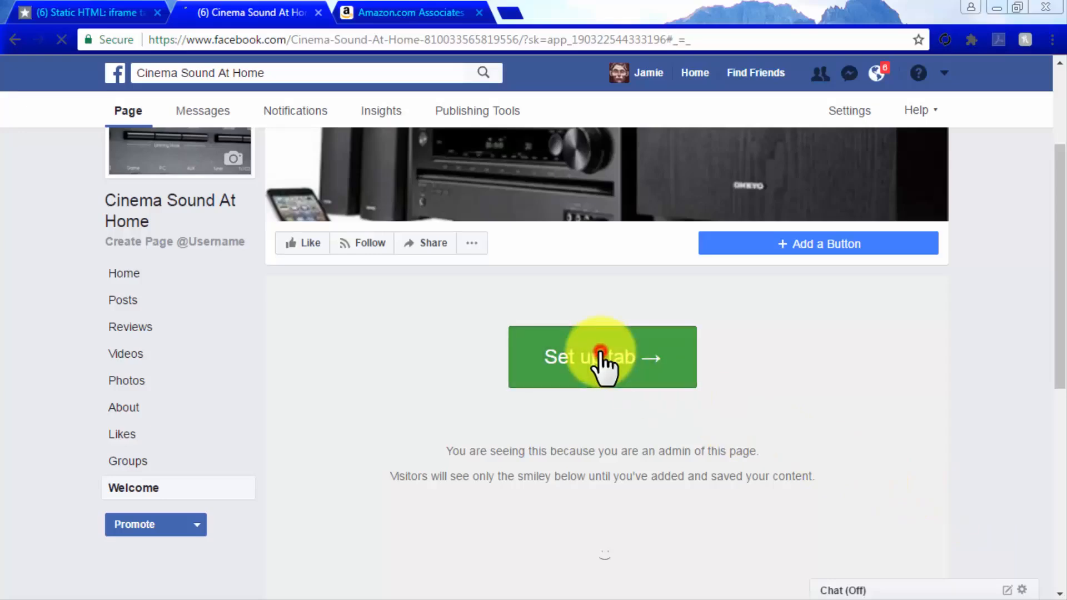
pyautogui.click(602, 357)
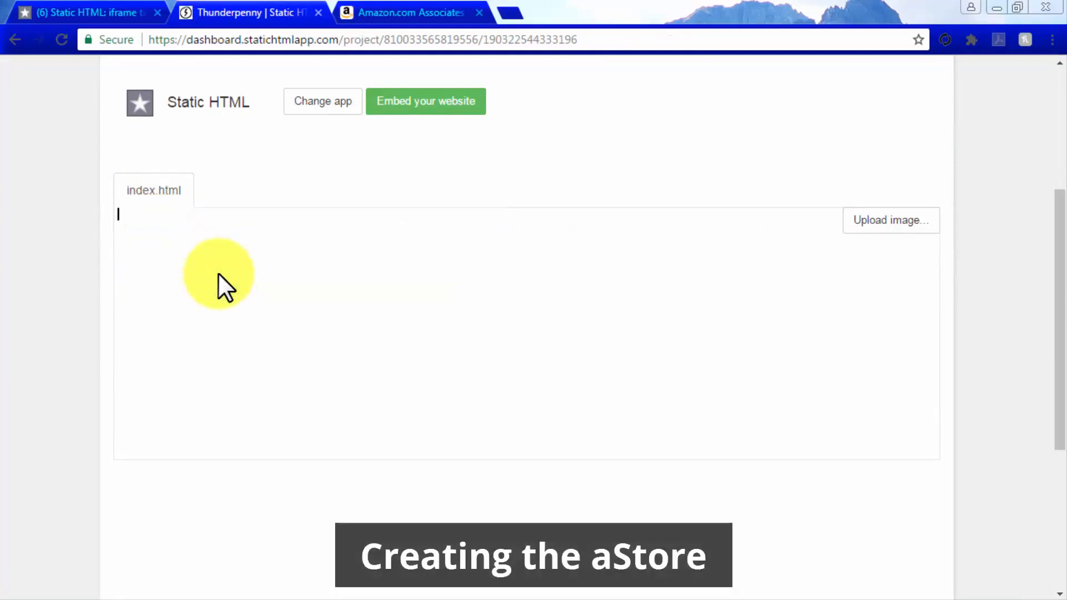
pyautogui.moveTo(409, 12)
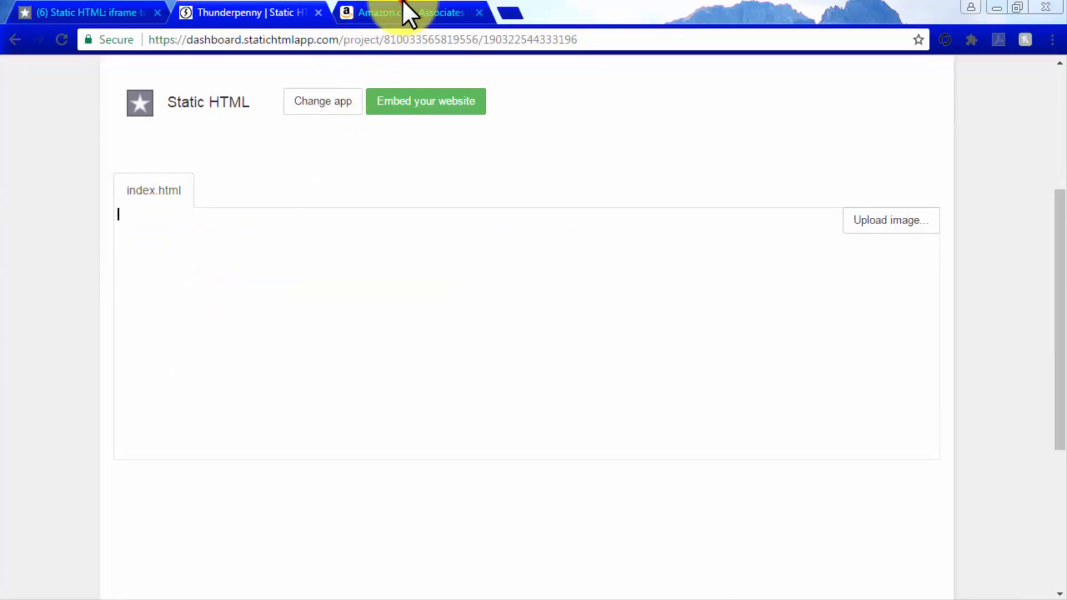
# - In Amazon Associates, go to Product Linking > aStore and start building a new aStore
pyautogui.click(408, 12)
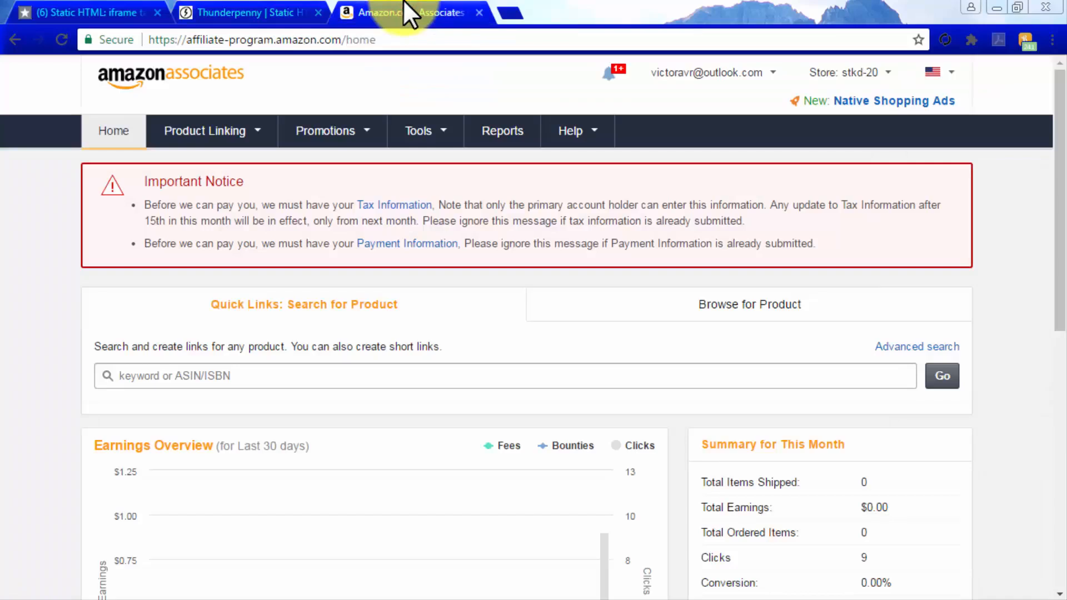
pyautogui.click(204, 131)
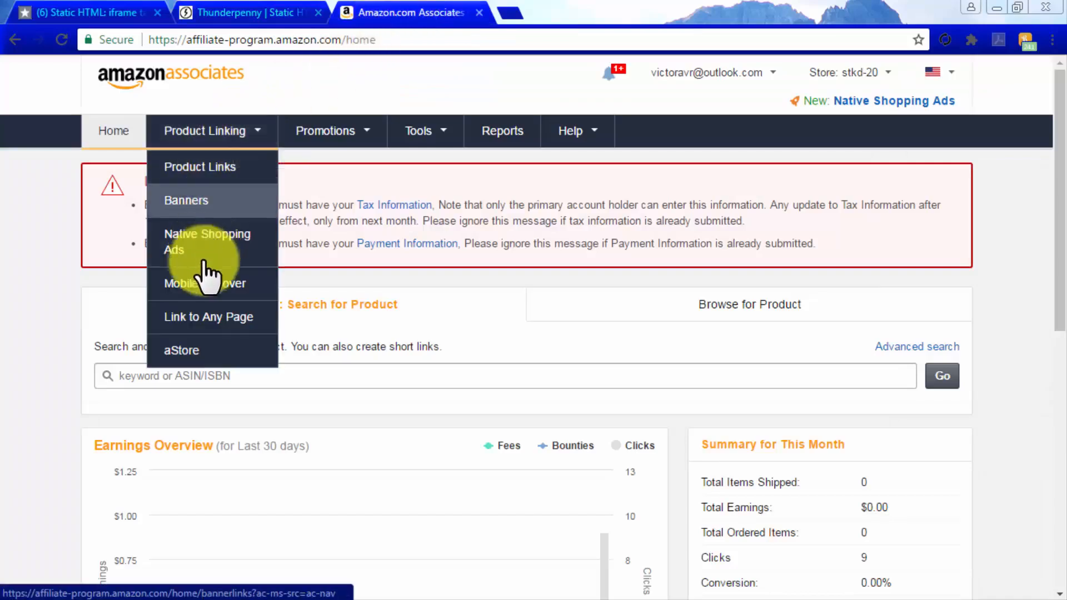
pyautogui.click(181, 349)
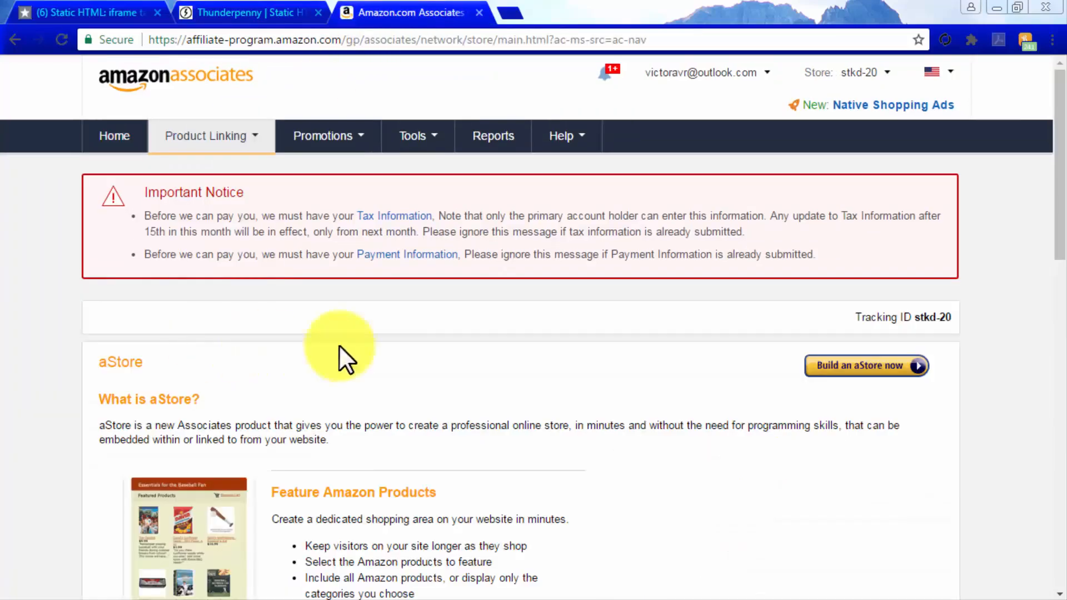
pyautogui.click(865, 366)
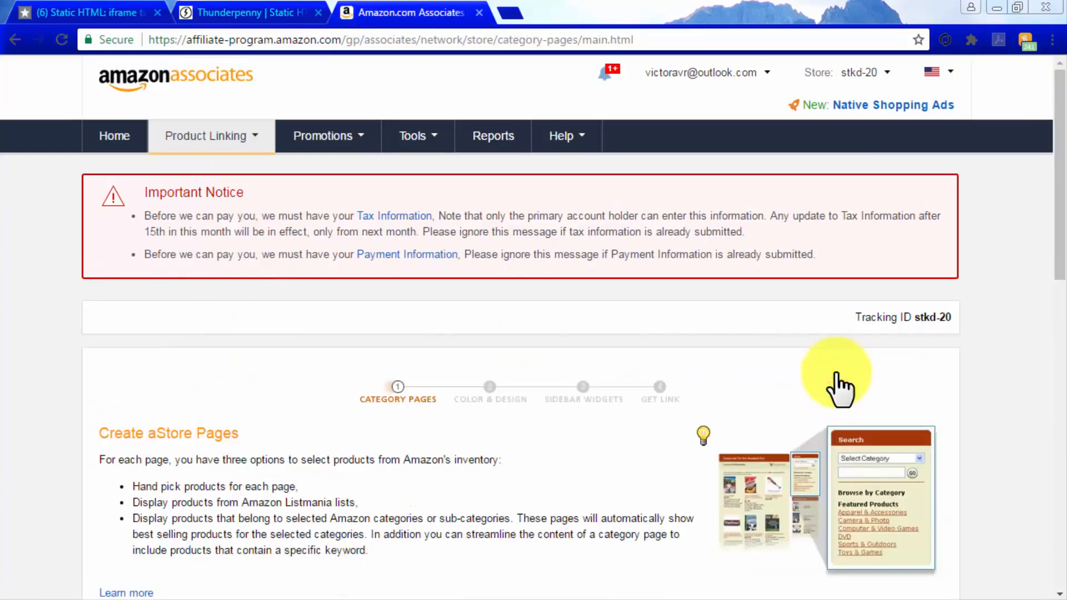
pyautogui.scroll(-3)
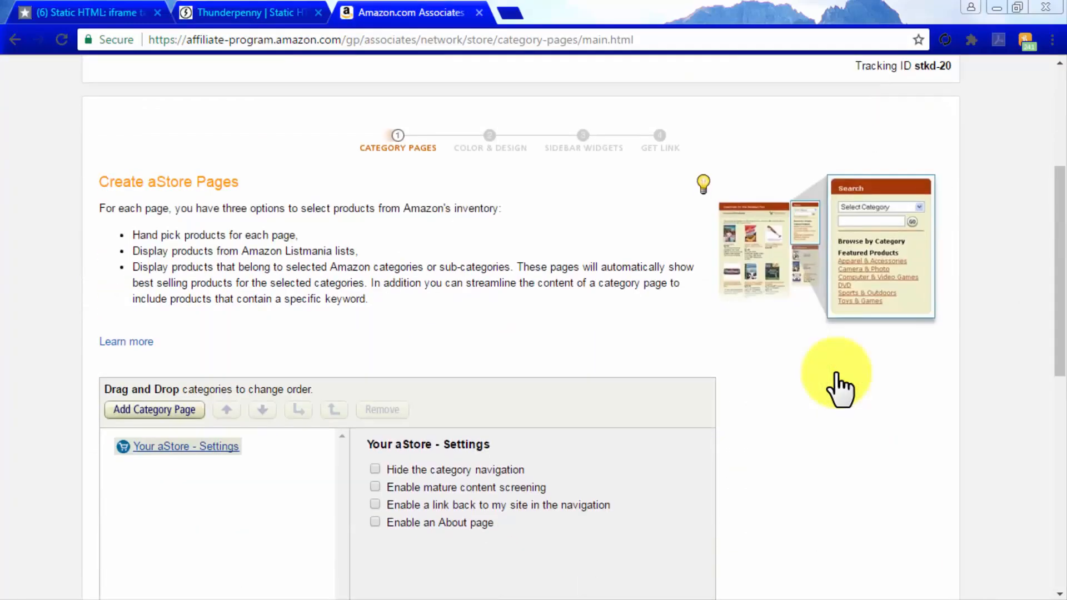
pyautogui.scroll(-3)
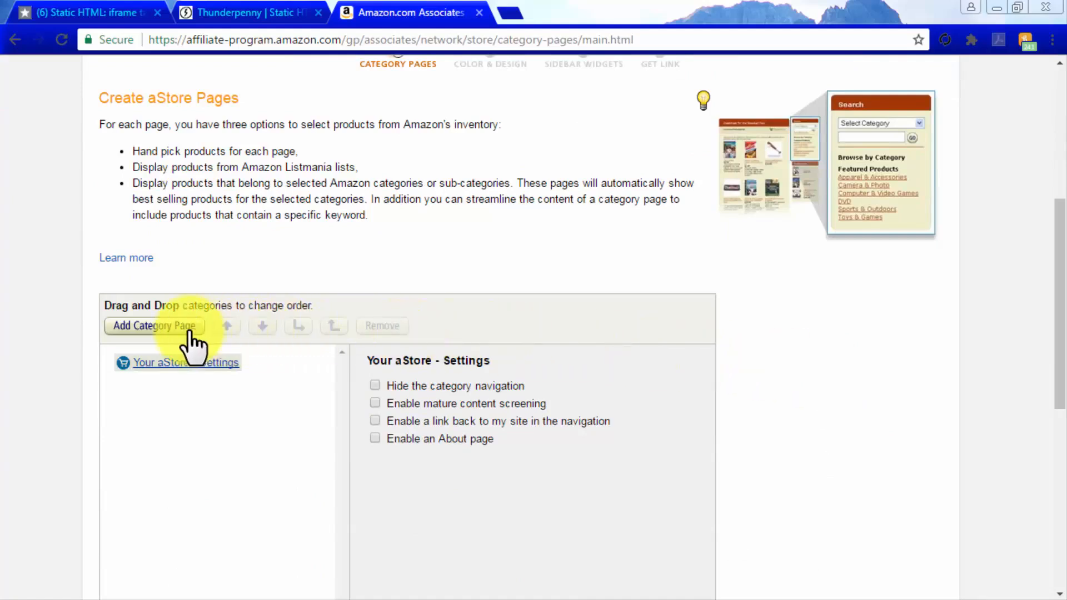
# - Add a category page titled 'Cool Stuff' that adds products by Amazon.com category
pyautogui.click(154, 325)
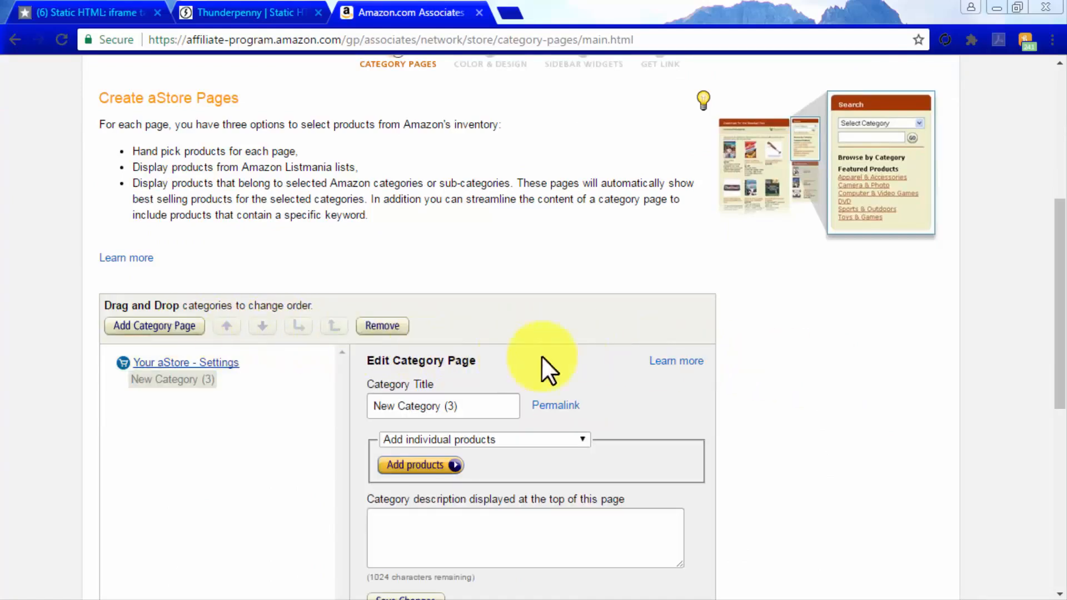
pyautogui.click(449, 406)
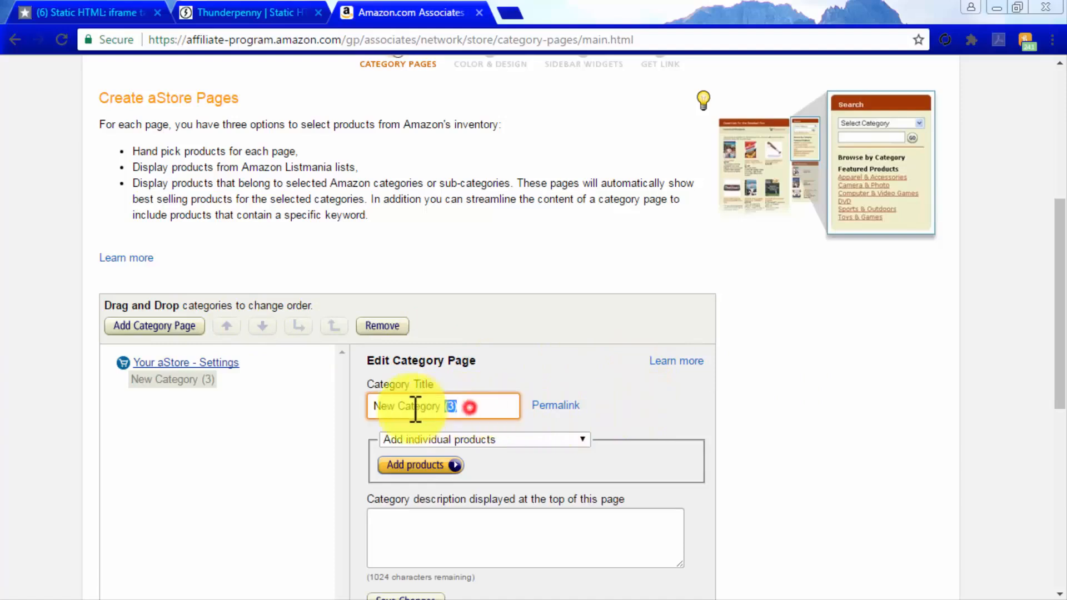
pyautogui.write('Cool Stuff')
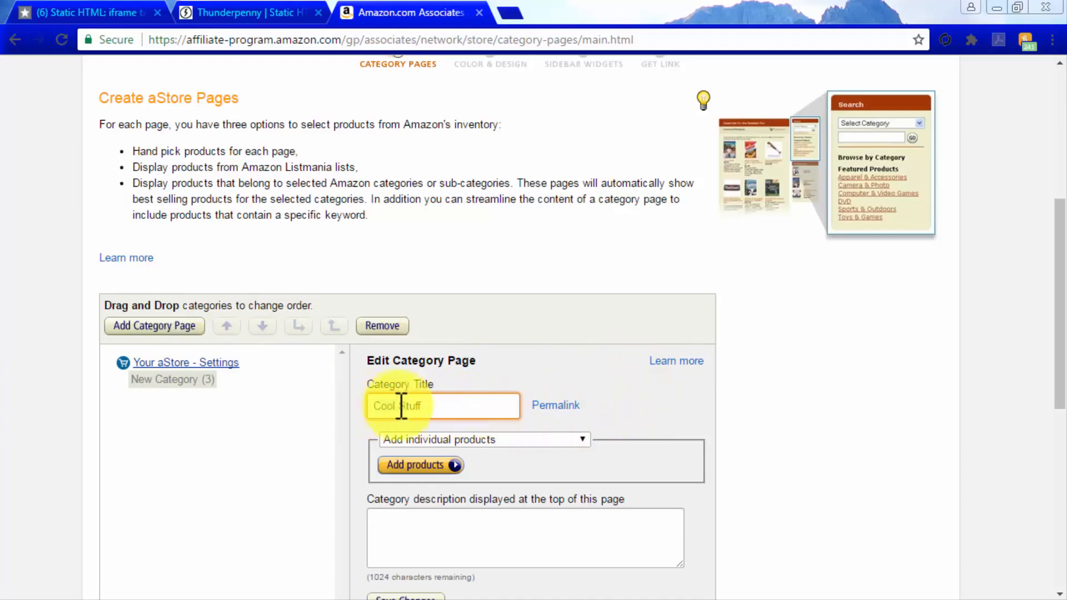
pyautogui.write('Cool Stuff')
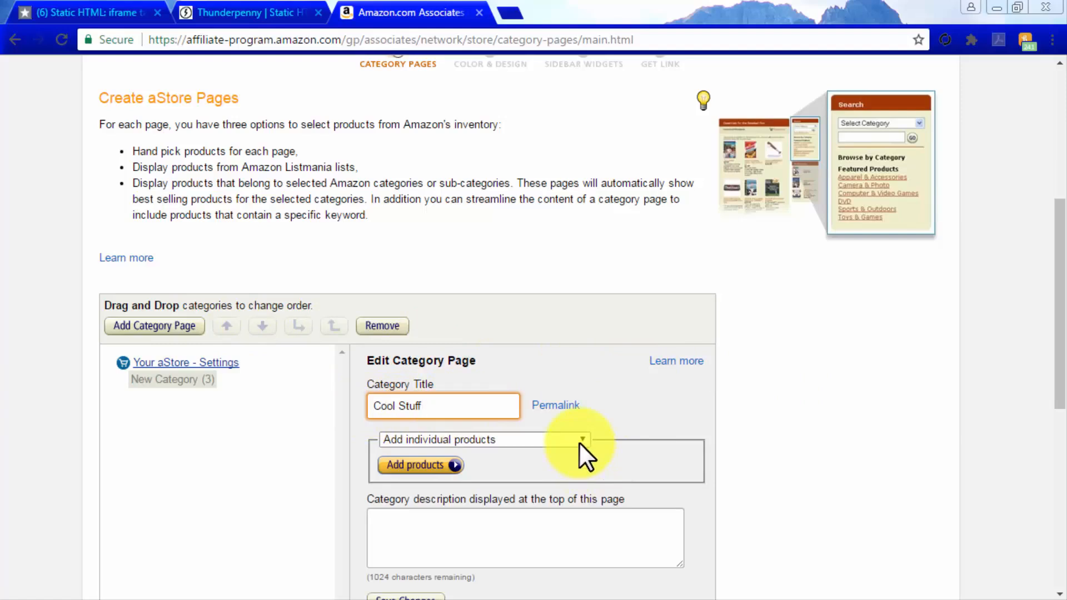
pyautogui.click(481, 440)
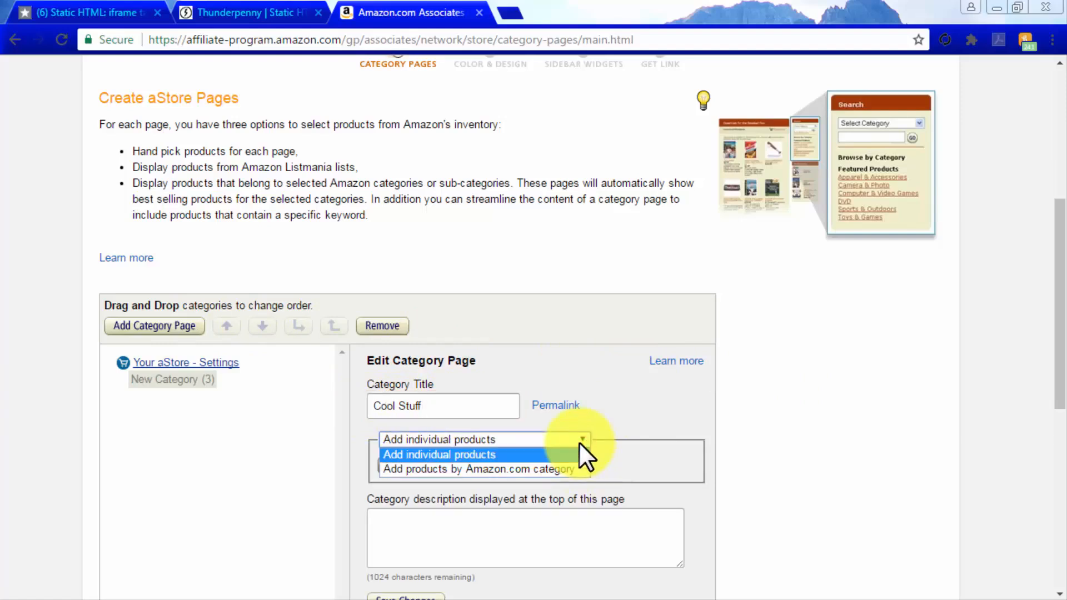
pyautogui.moveTo(579, 477)
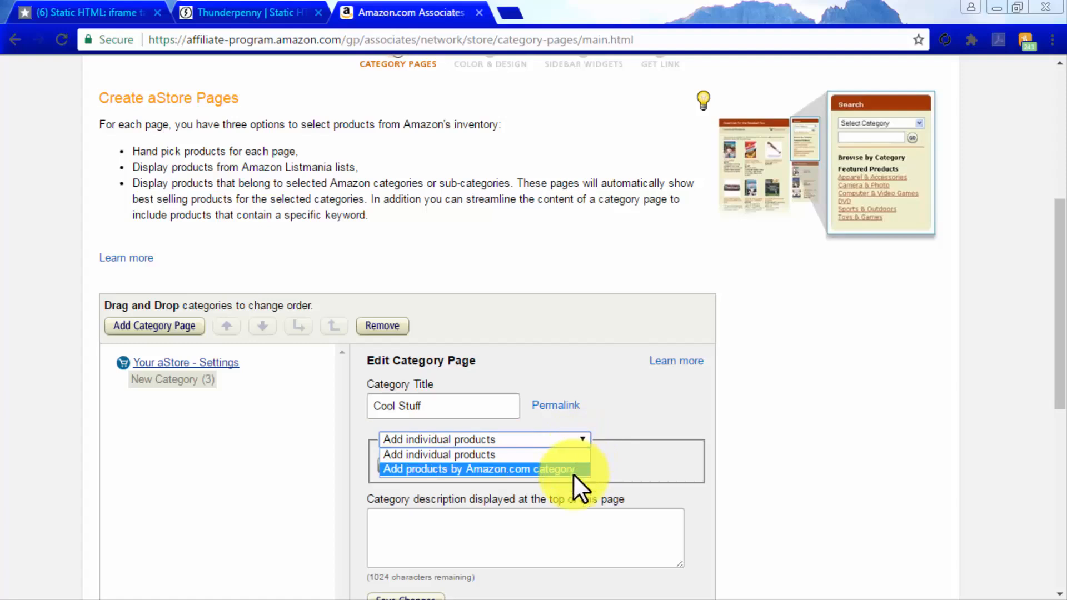
pyautogui.click(480, 468)
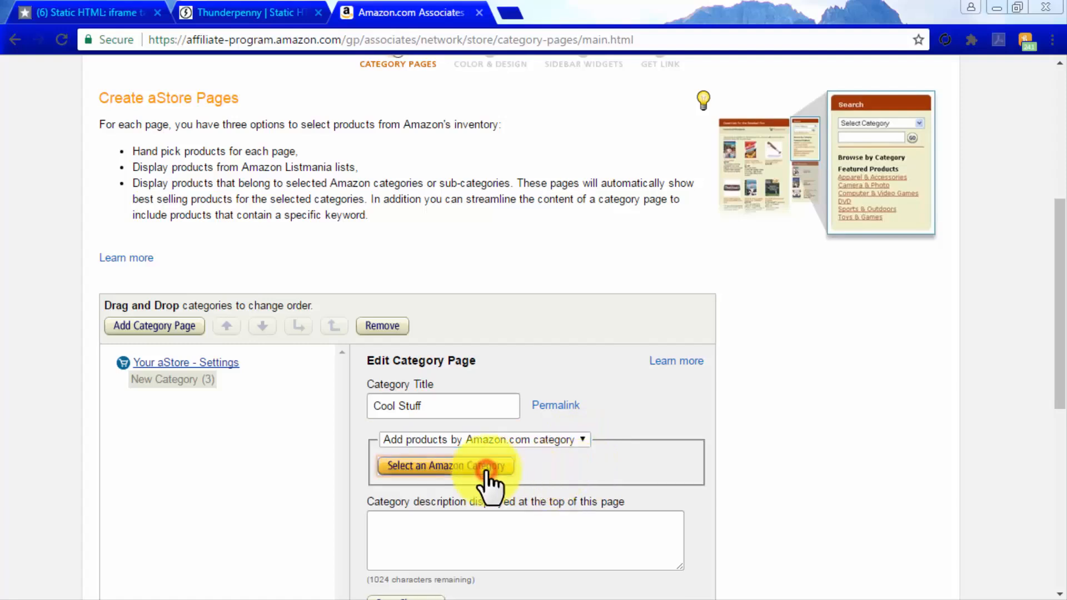
# - Save Electronics > Home Audio > Home Theater Systems > Complete Home Theater Systems as Cool Stuff's category
pyautogui.click(442, 466)
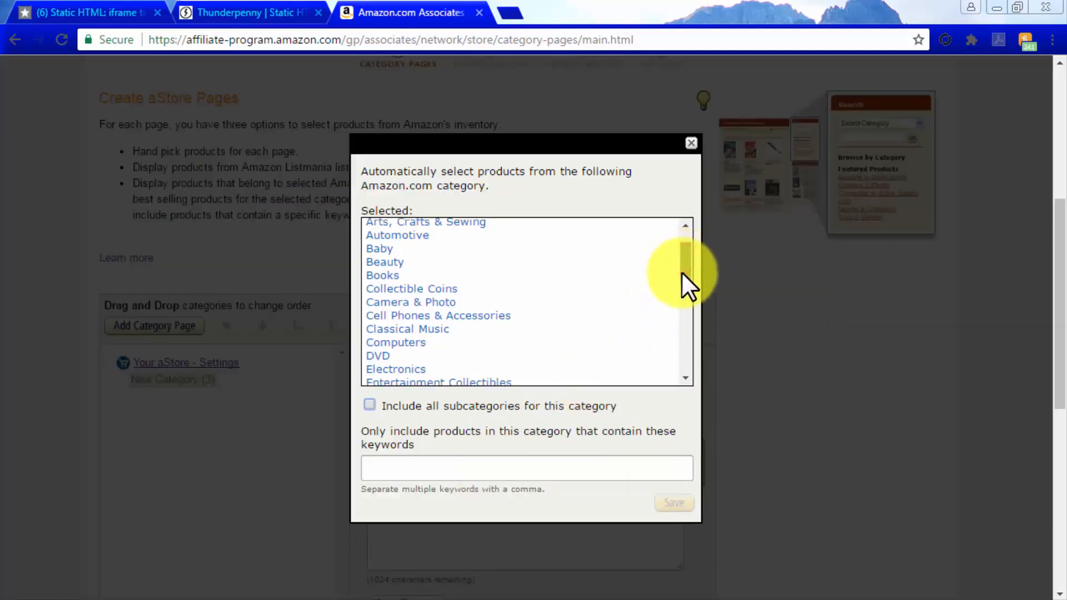
pyautogui.click(396, 370)
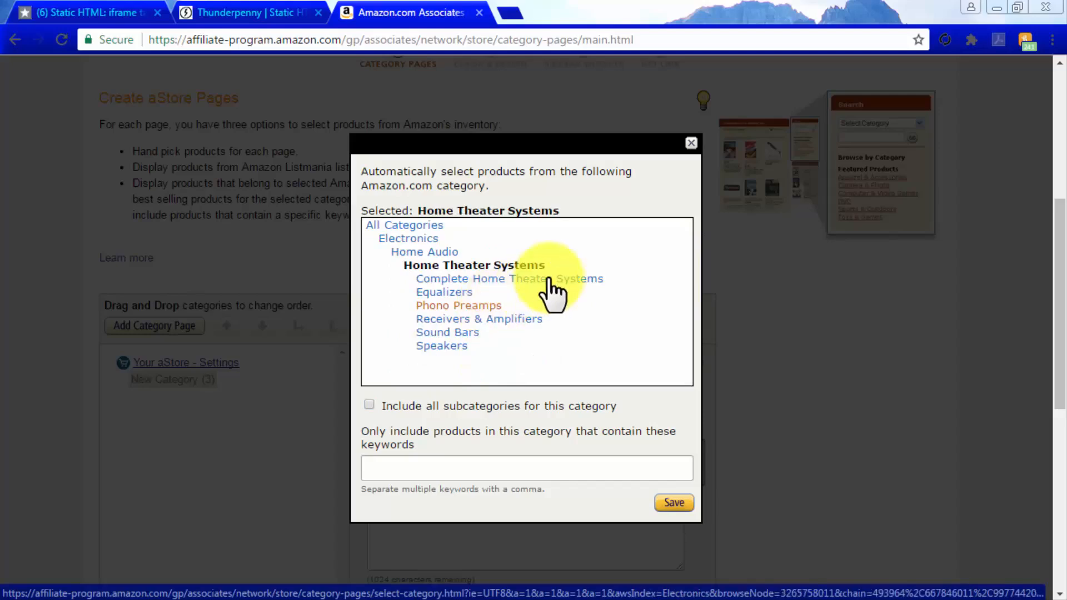
pyautogui.click(509, 278)
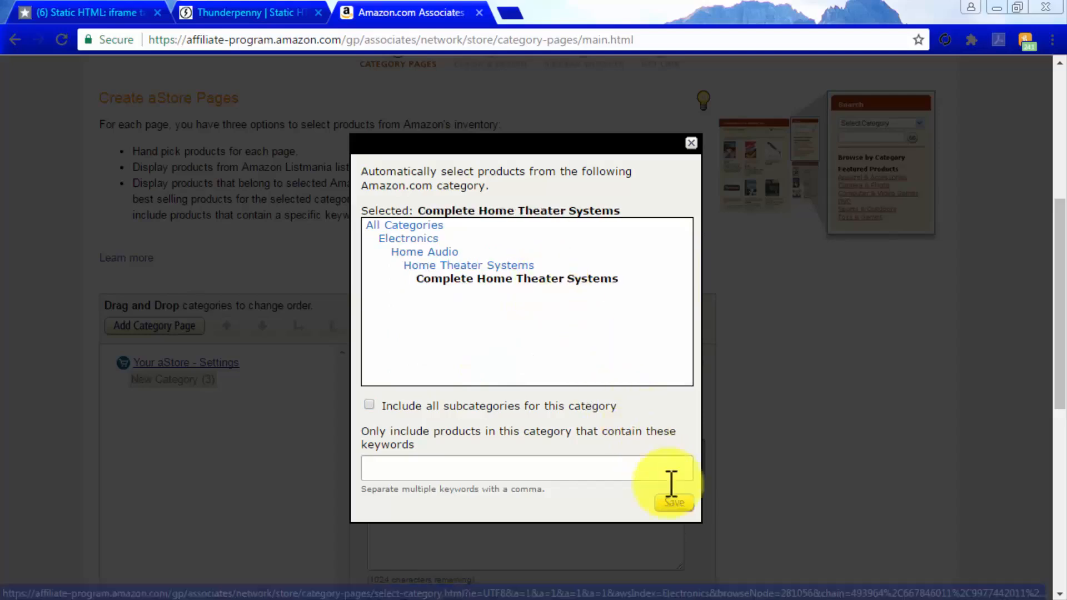
pyautogui.click(672, 504)
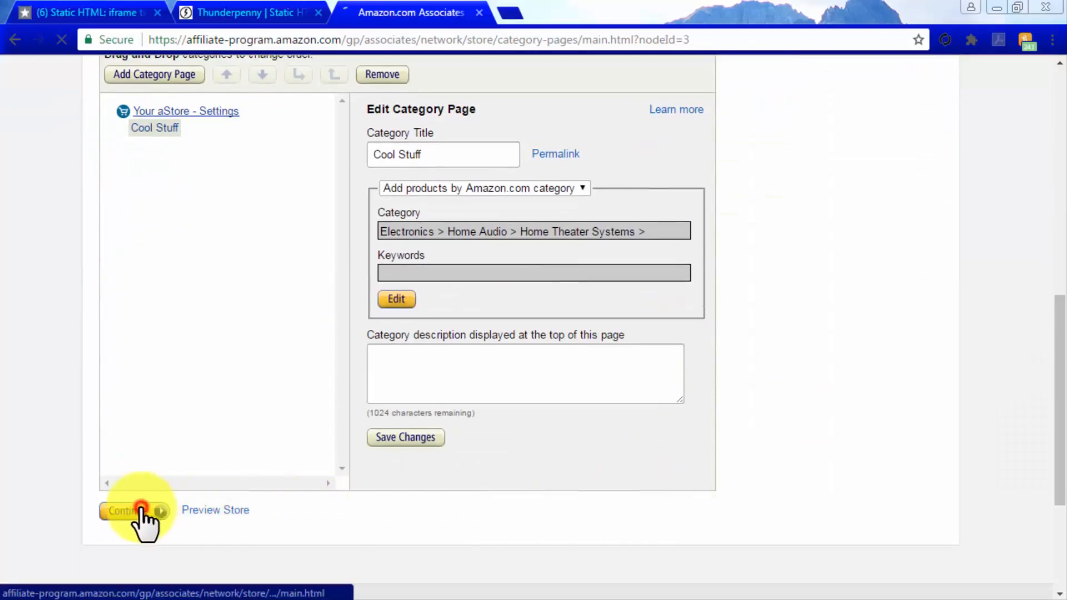
# - Apply the Forest theme on the store's colour and design step
pyautogui.click(123, 510)
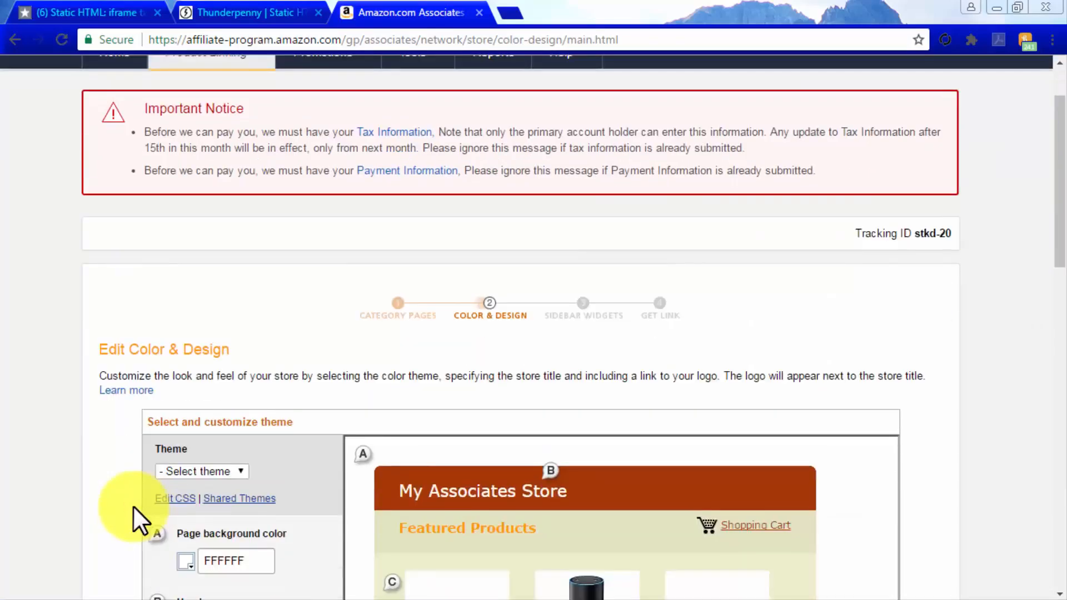
pyautogui.scroll(-3)
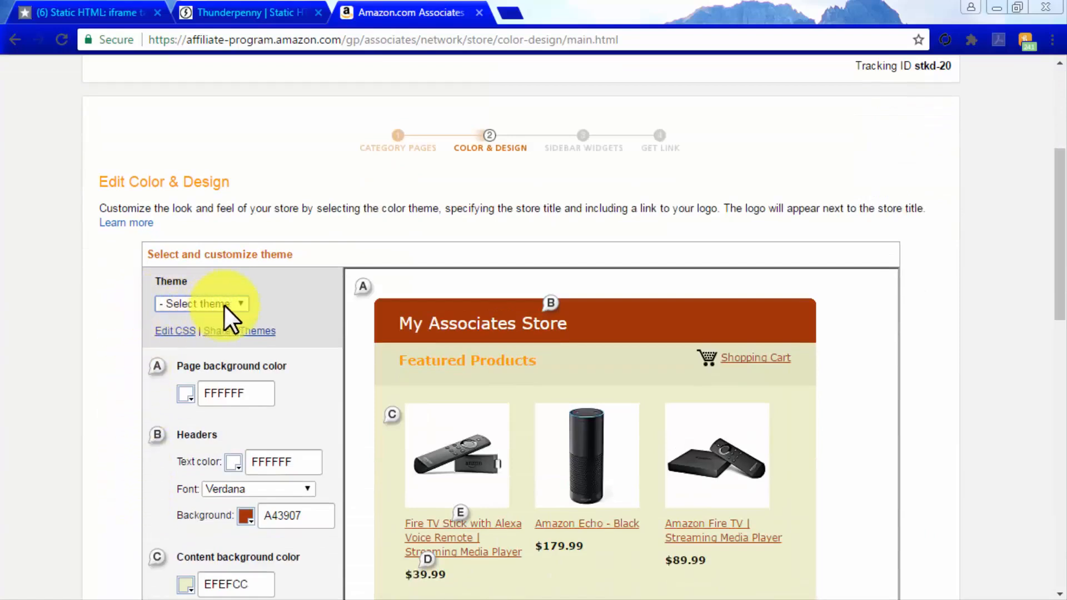
pyautogui.click(201, 304)
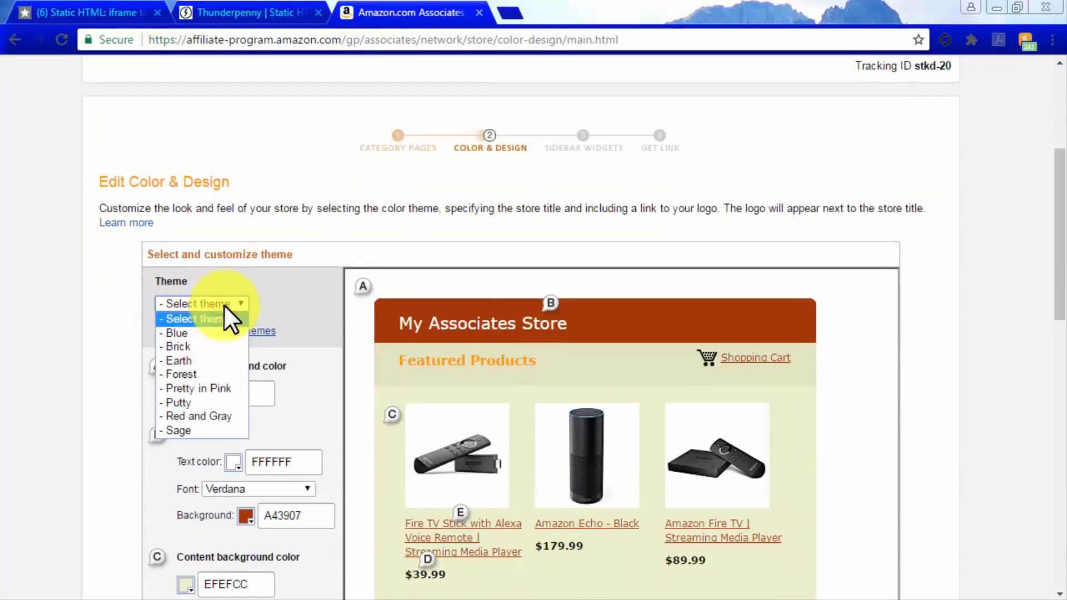
pyautogui.click(180, 374)
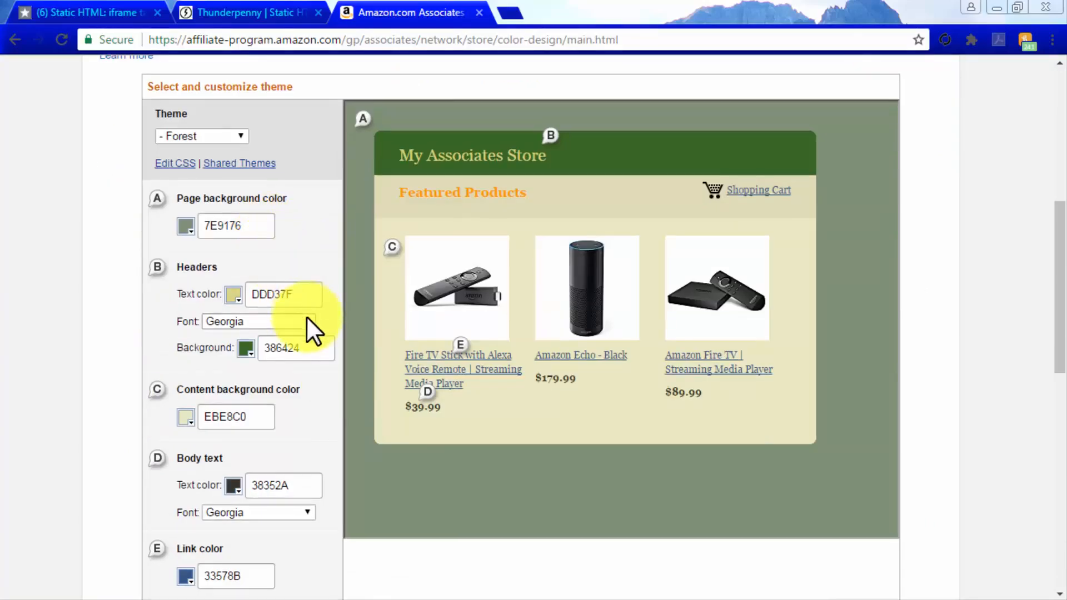
# - Name the store 'The Cinema Sound At Home Facebook Store'
pyautogui.scroll(-3)
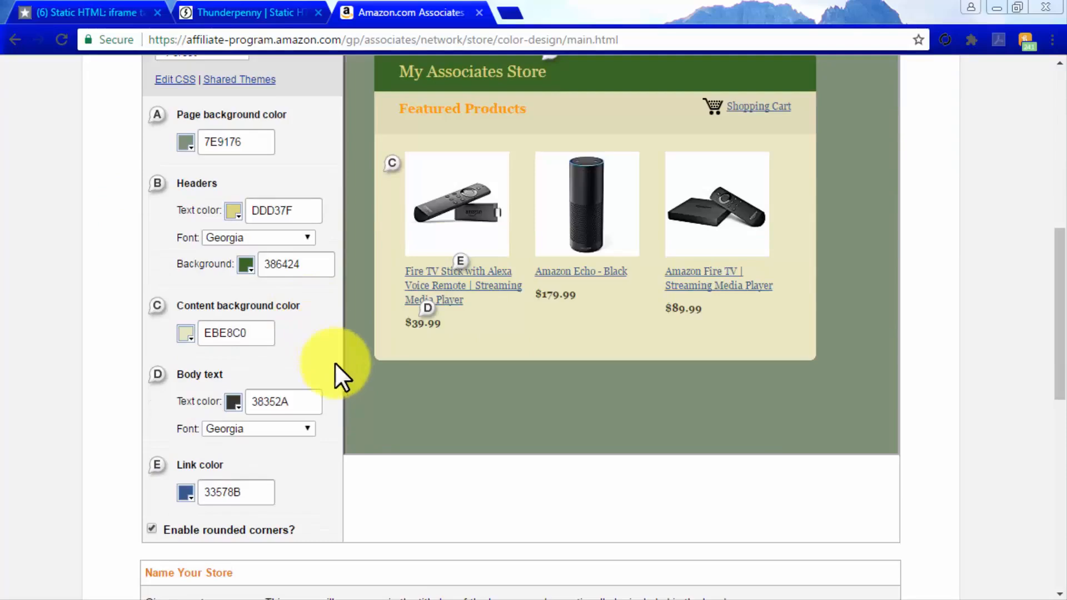
pyautogui.moveTo(339, 483)
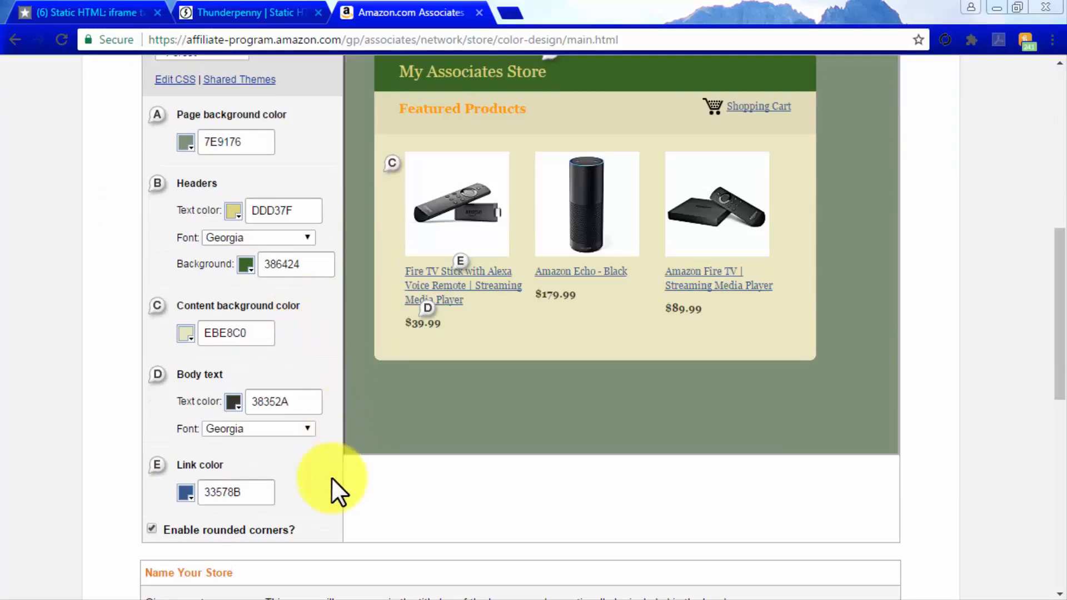
pyautogui.scroll(-3)
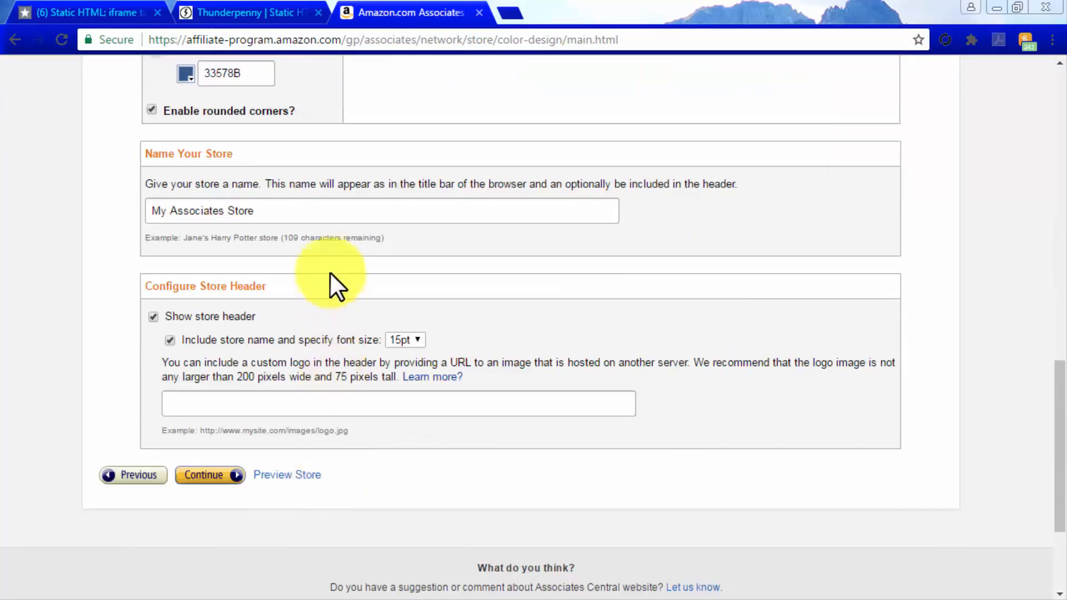
pyautogui.write('The Cinema Sound At Home Facebook Sto')
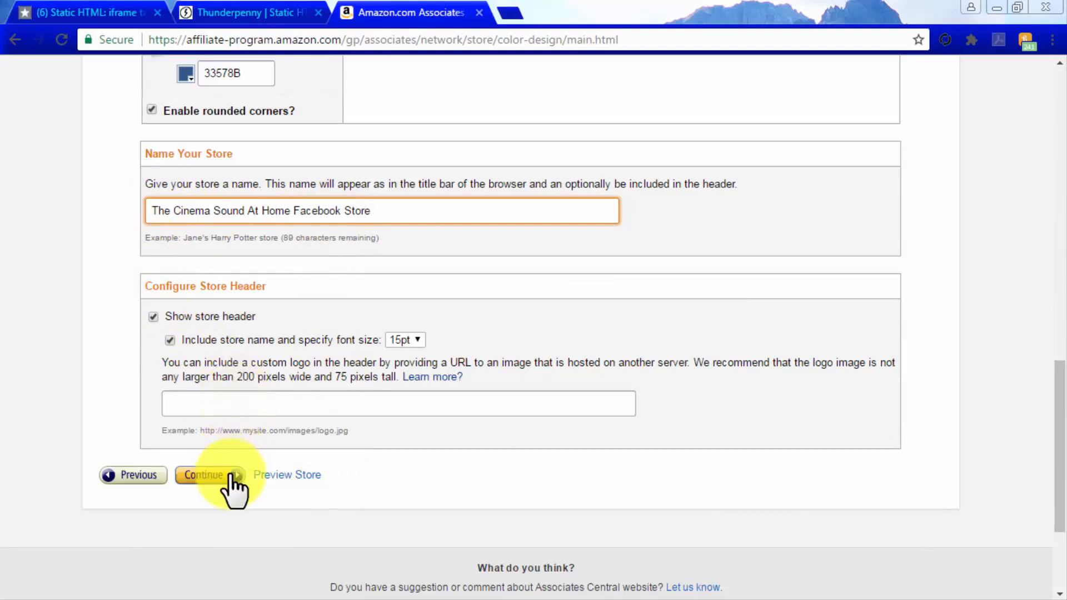
# - Continue to Sidebar Widgets, keeping the right sidebar and all widgets ticked
pyautogui.click(204, 474)
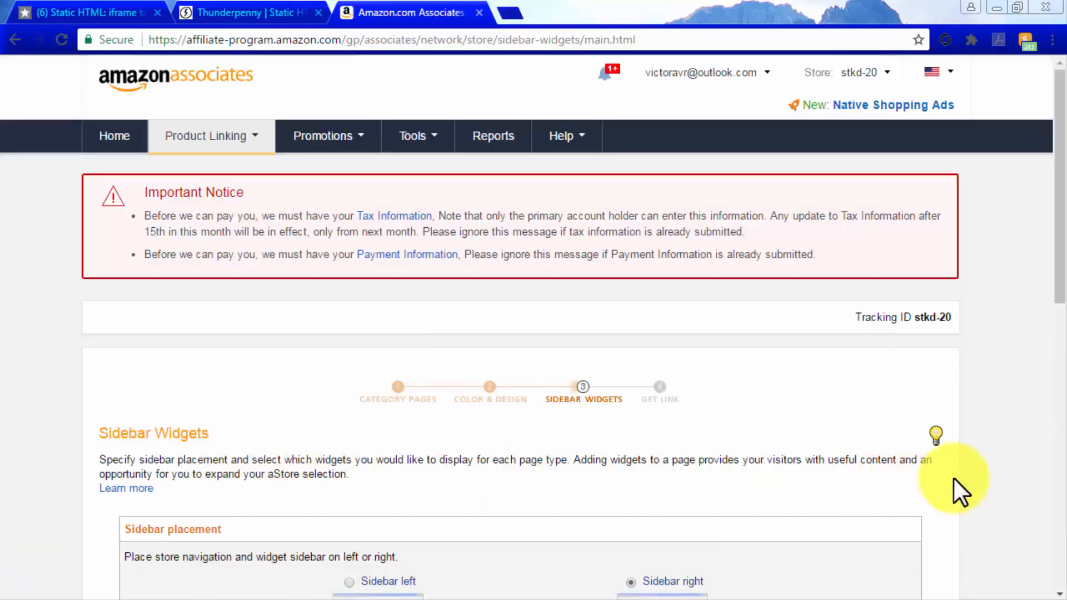
pyautogui.scroll(-3)
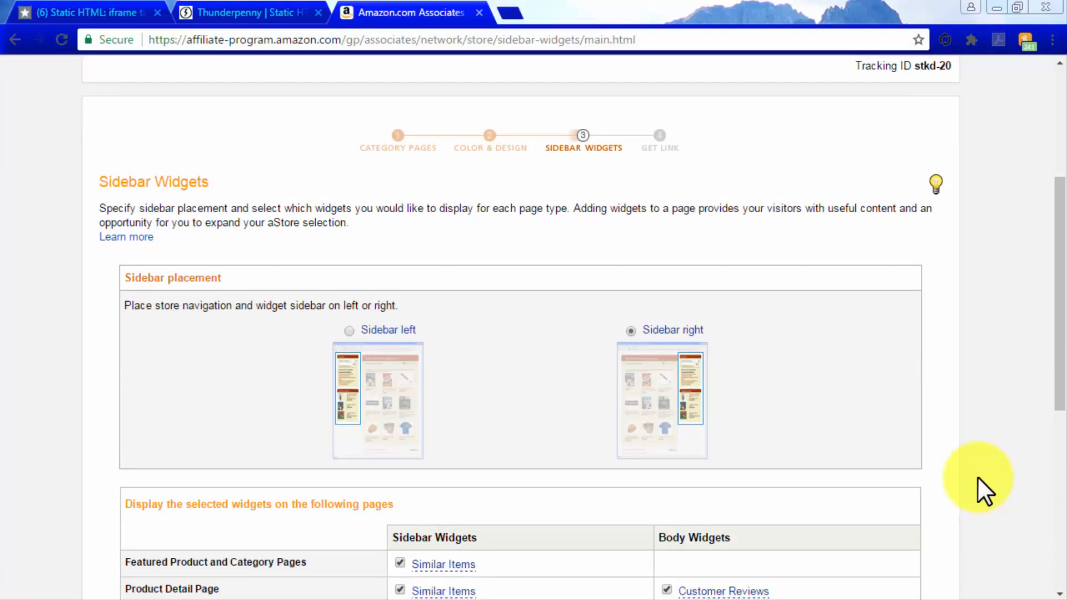
pyautogui.scroll(-3)
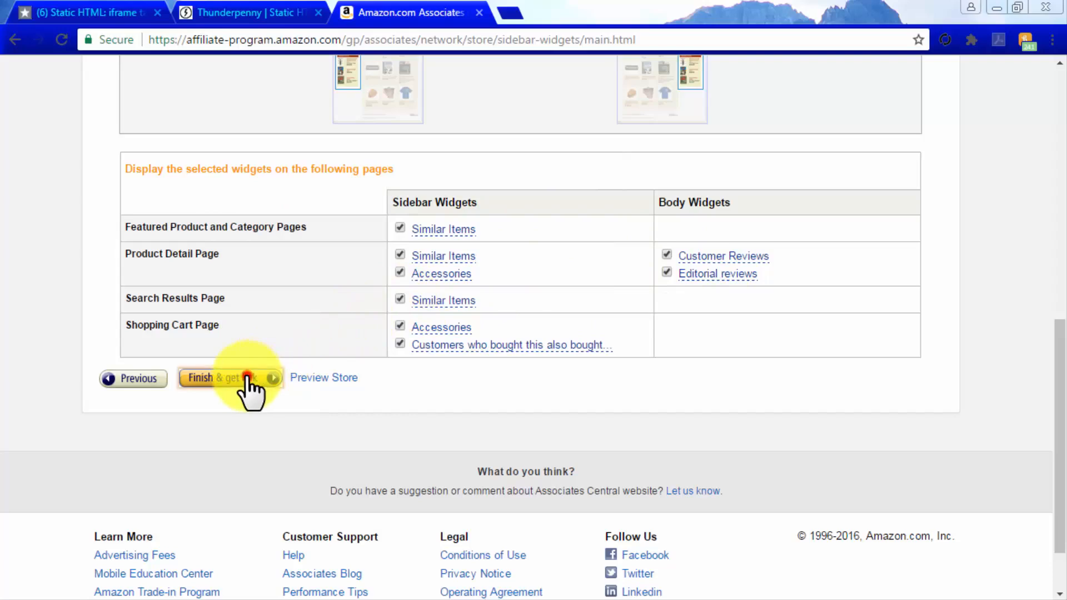
# - Publish the store and select its inline-frame embed code for copying
pyautogui.click(228, 378)
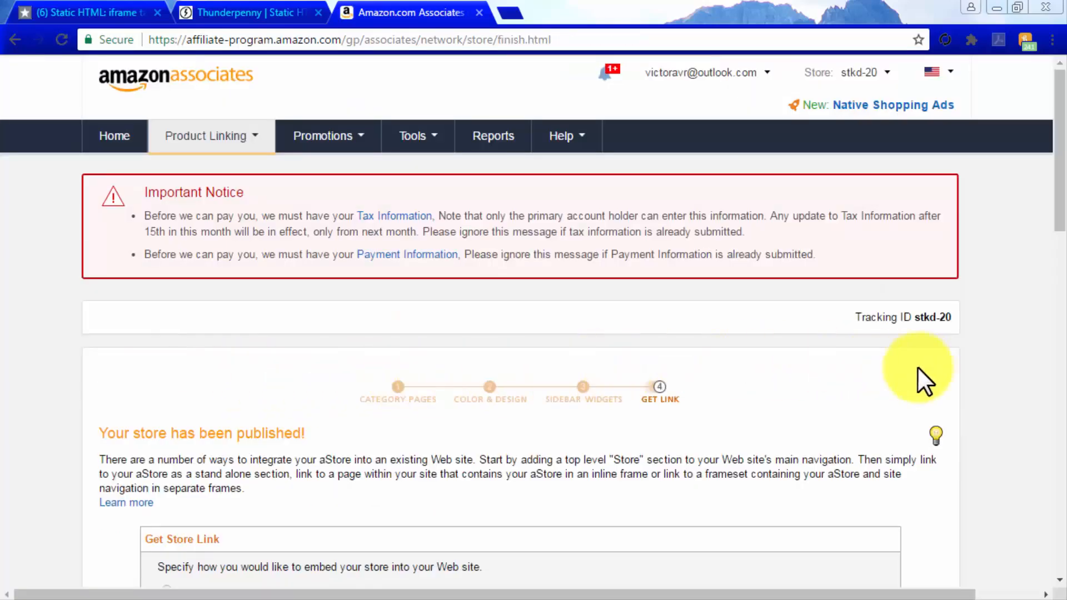
pyautogui.scroll(-3)
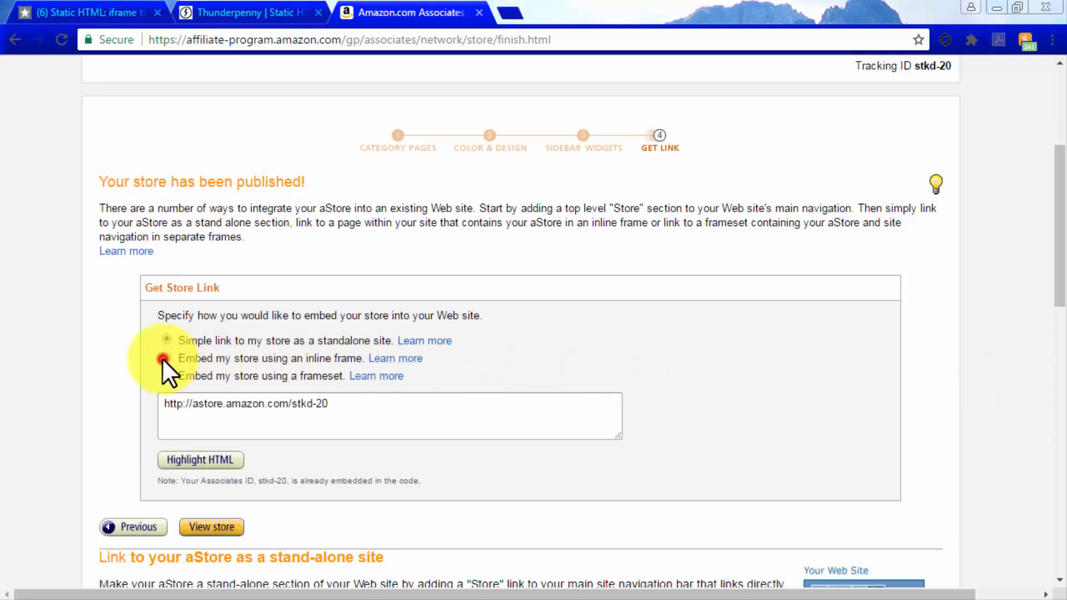
pyautogui.click(167, 358)
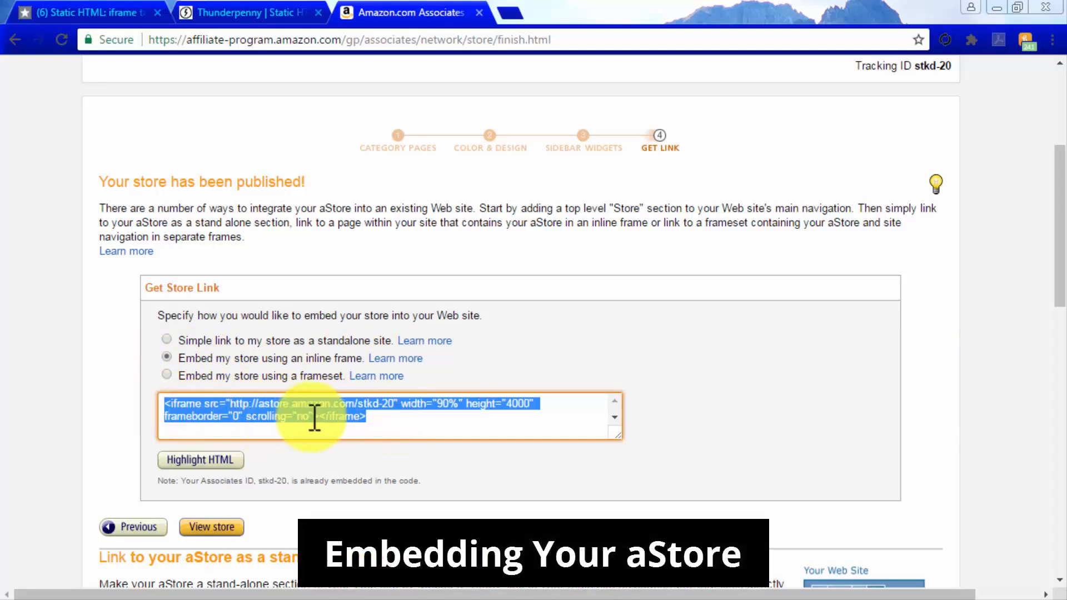
pyautogui.click(245, 13)
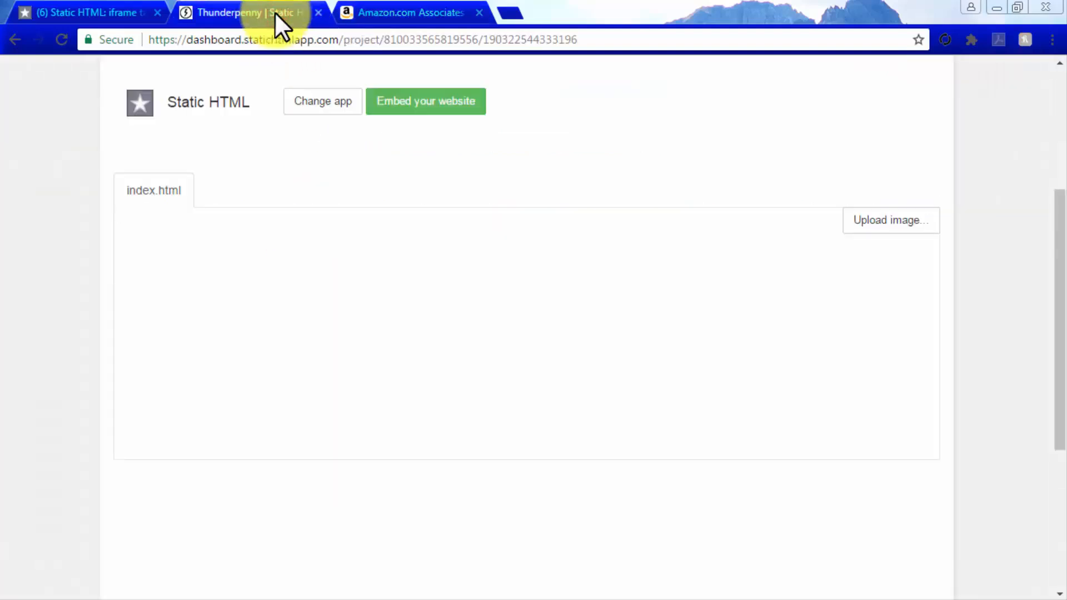
pyautogui.moveTo(323, 249)
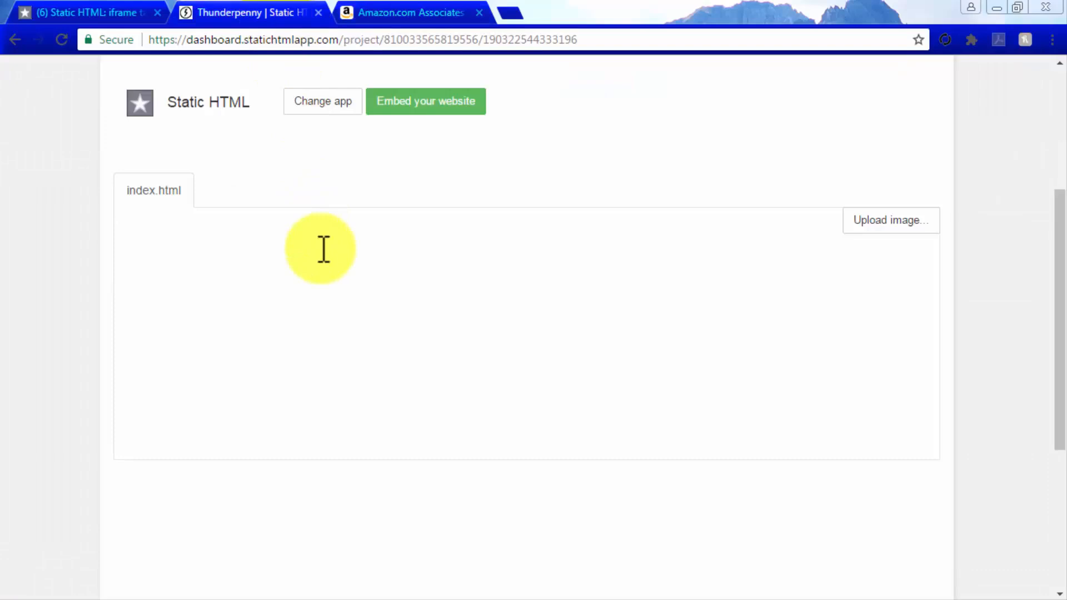
# - Paste the aStore iframe into index.html using https, 815px width, 1200px height, scrolling yes
pyautogui.write('<iframe src="http://astore.amazon.com/stkd-20" width="90%" height="4000" frameborder="0" scrolling="no"></iframe>')
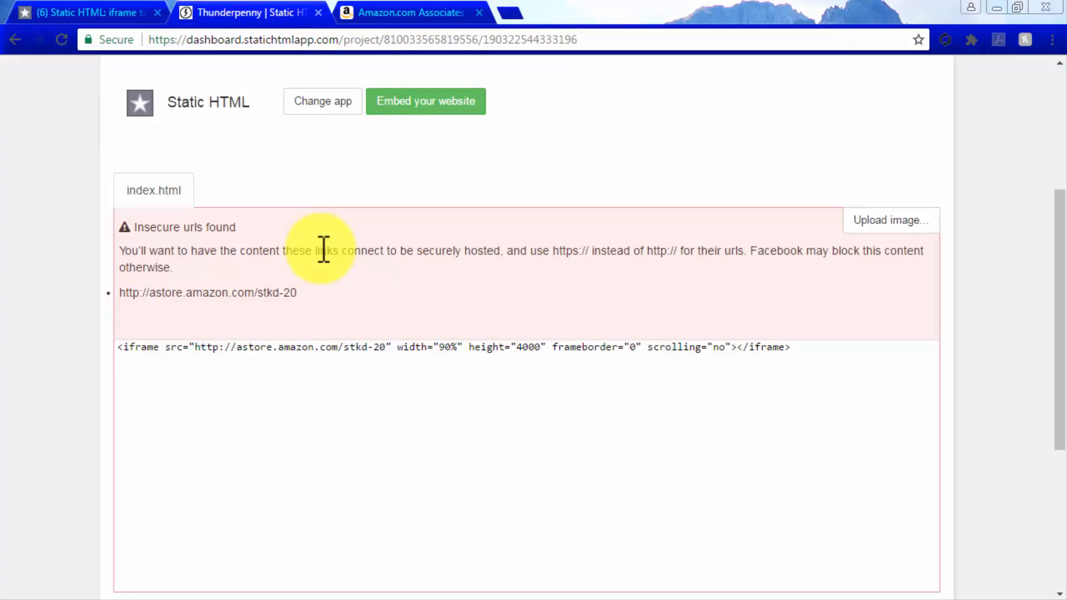
pyautogui.moveTo(216, 347)
pyautogui.write('s')
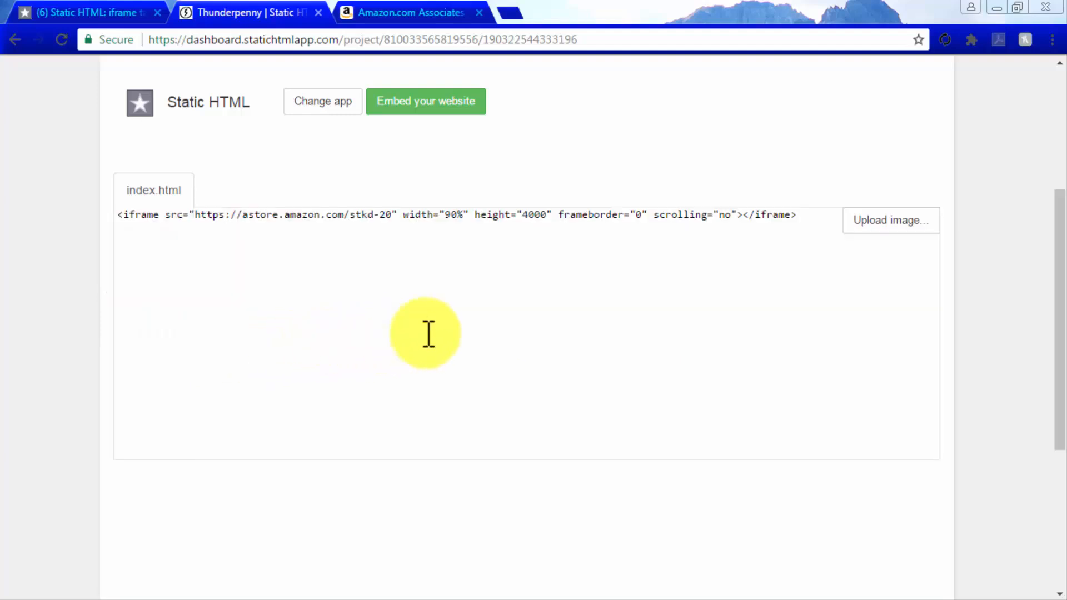
pyautogui.moveTo(450, 214)
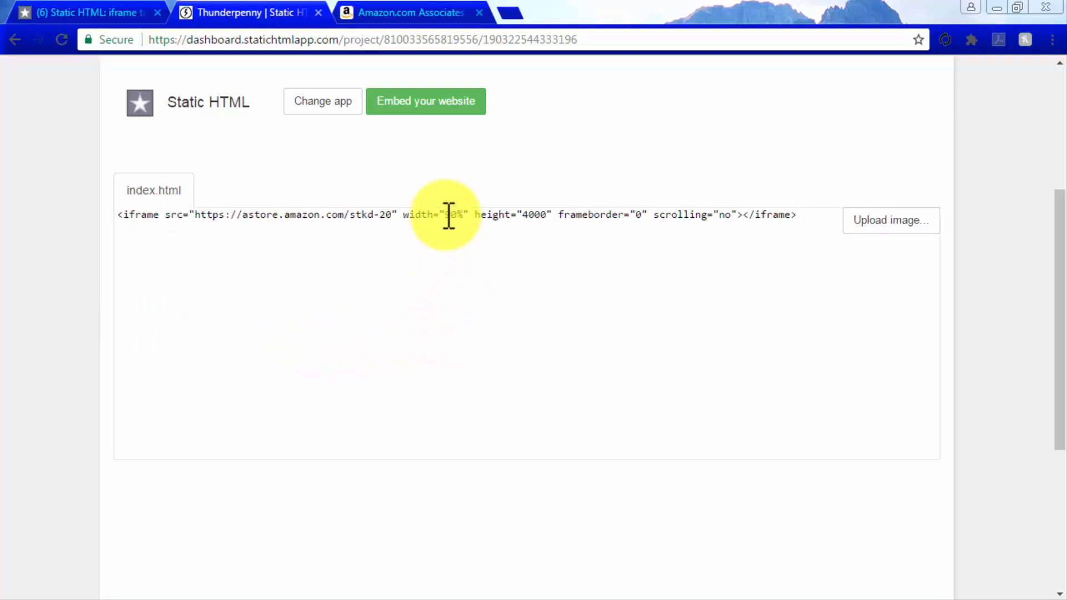
pyautogui.write('8')
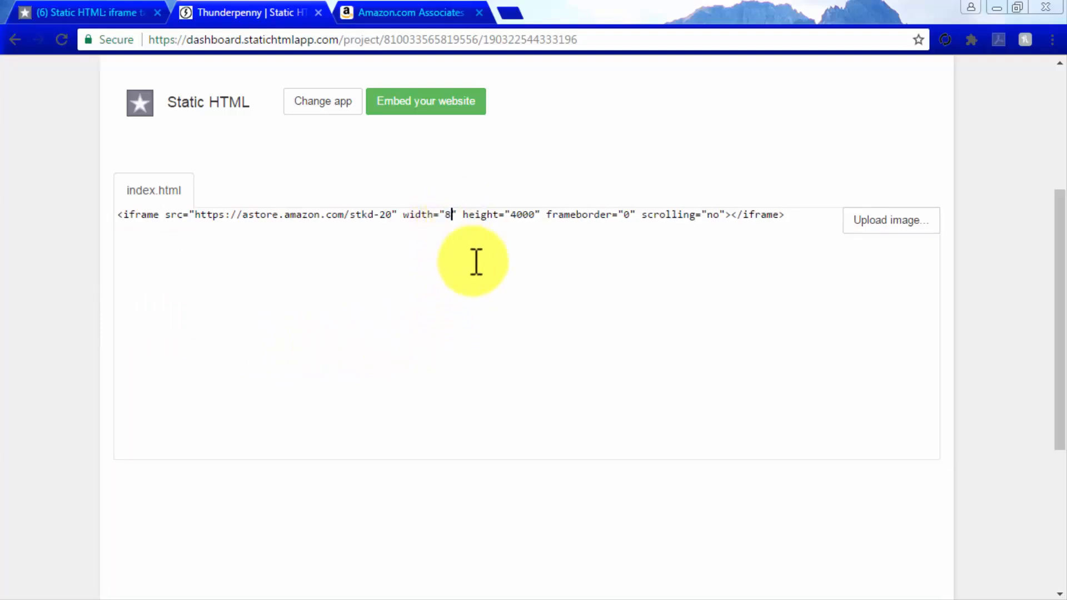
pyautogui.write('15px')
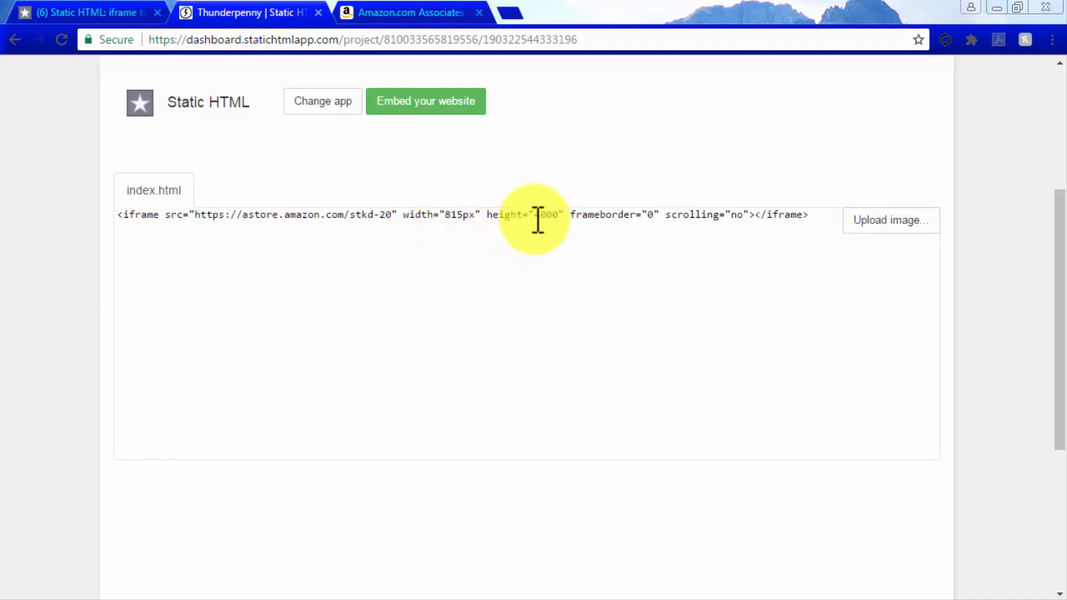
pyautogui.doubleClick(545, 215)
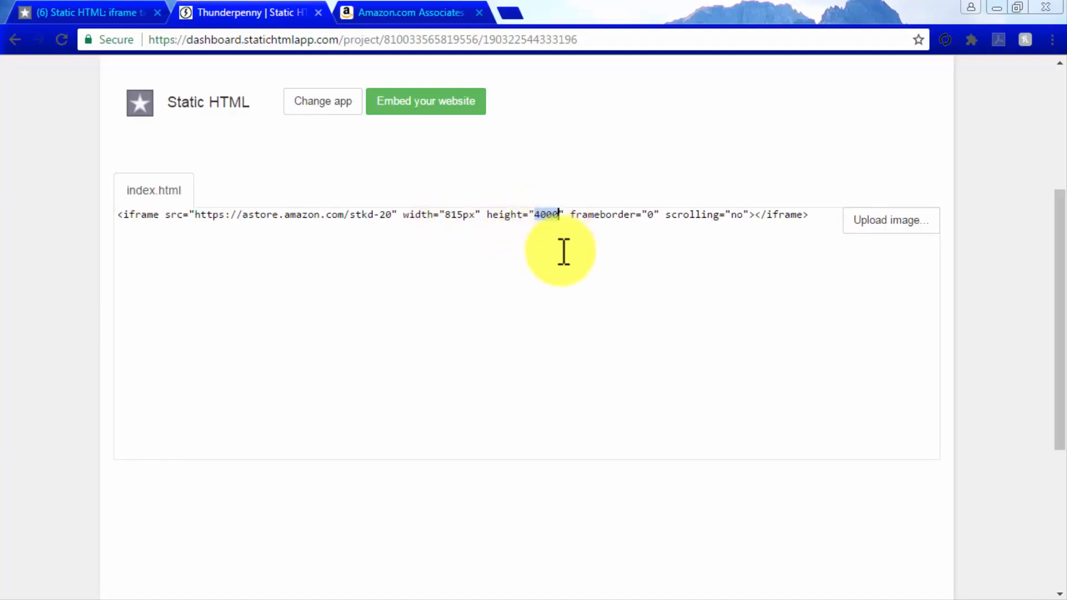
pyautogui.write('1200px')
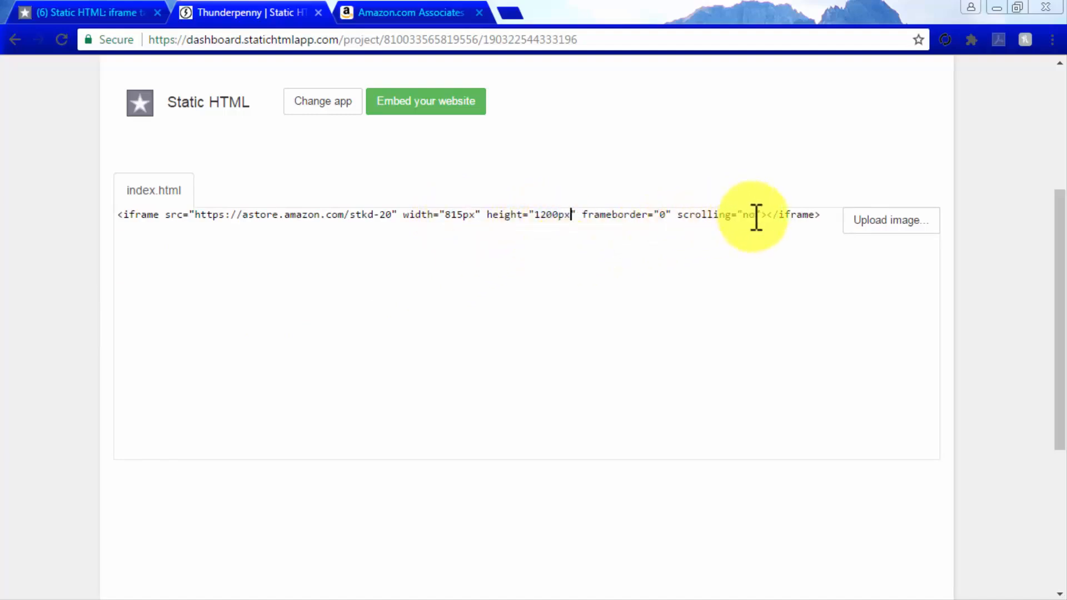
pyautogui.write('yes')
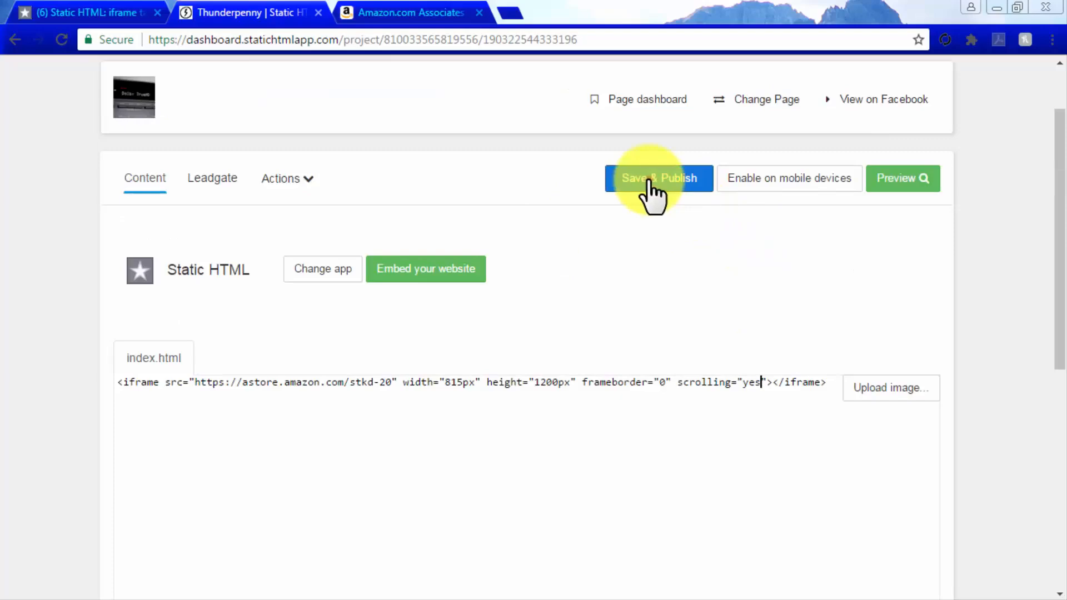
# - Save and publish the tab HTML, then view the store on the Welcome tab
pyautogui.click(658, 179)
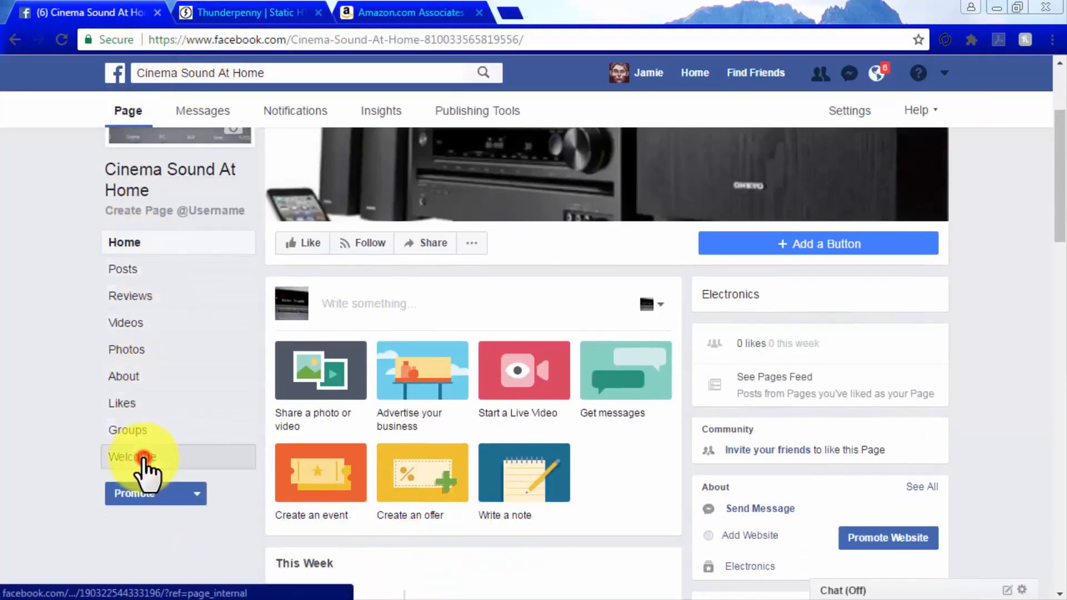
pyautogui.click(133, 457)
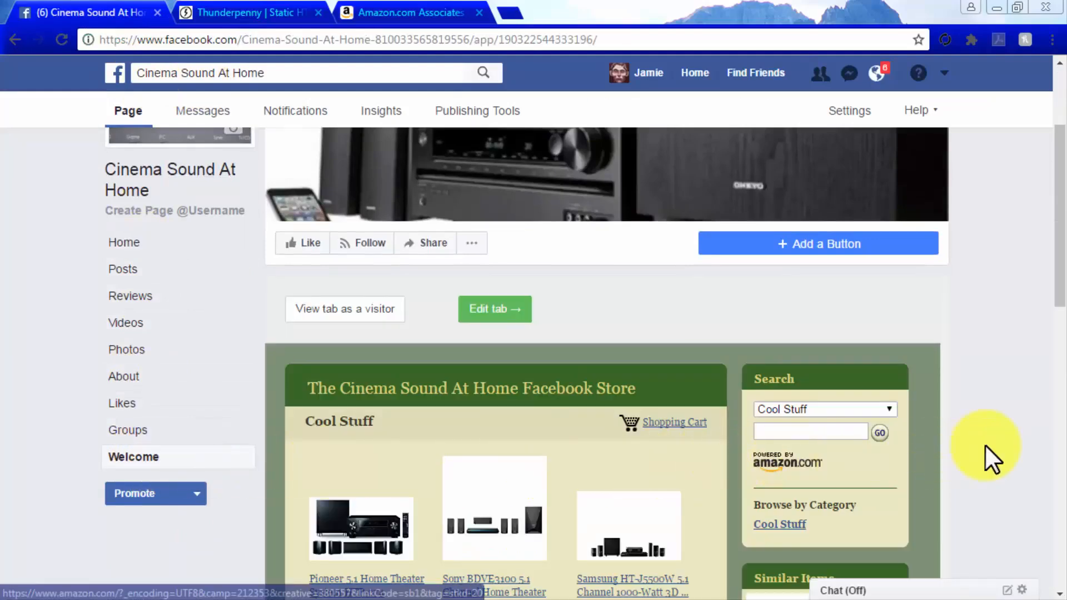
pyautogui.scroll(-3)
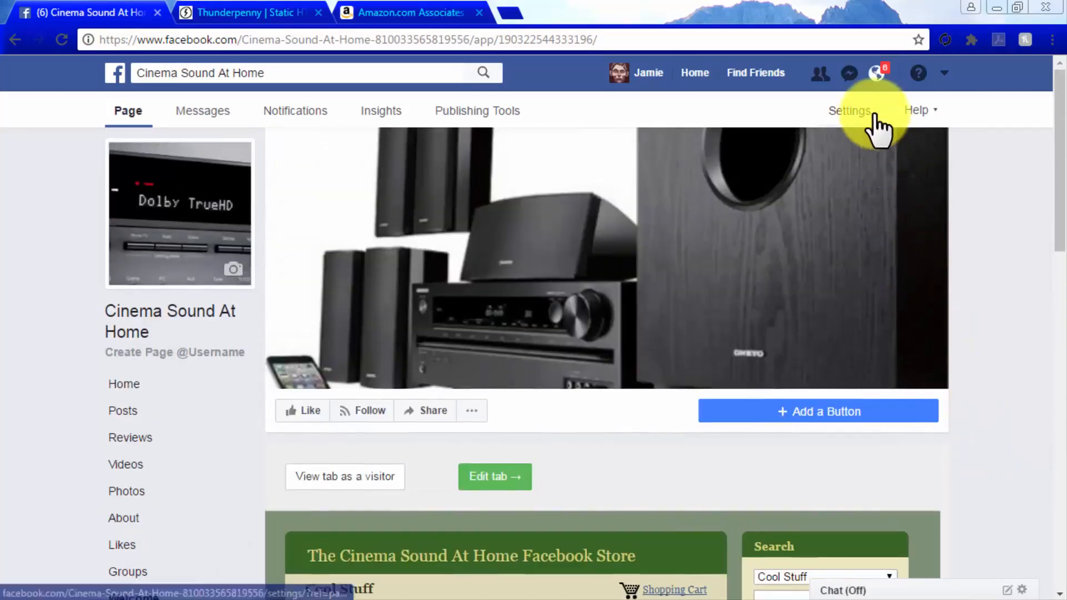
# - Rename the Cinema Sound At Home Welcome tab to 'Store' and view it
pyautogui.click(849, 110)
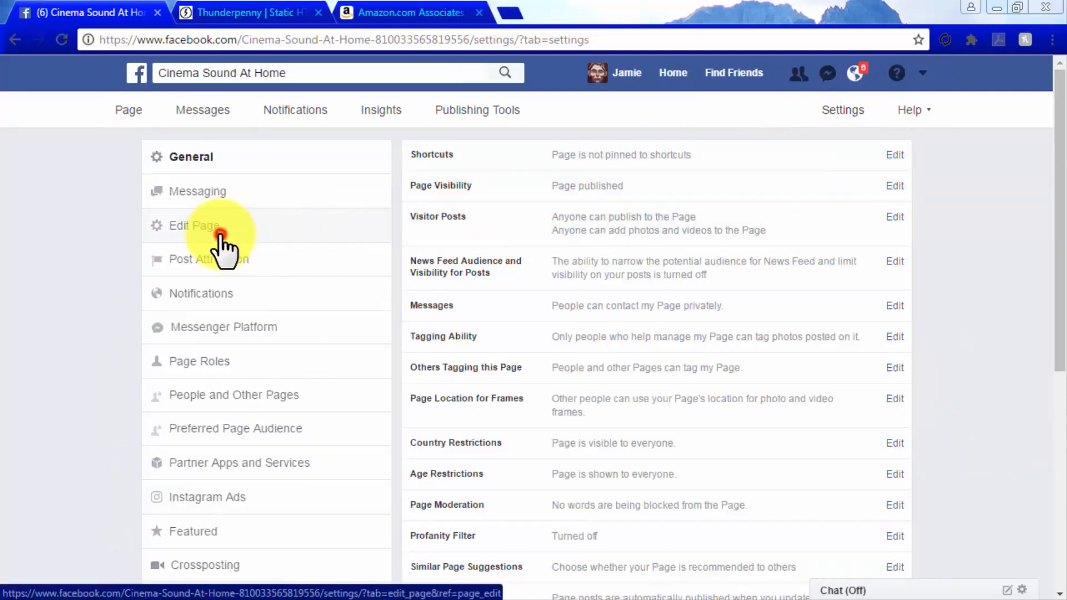
pyautogui.click(194, 225)
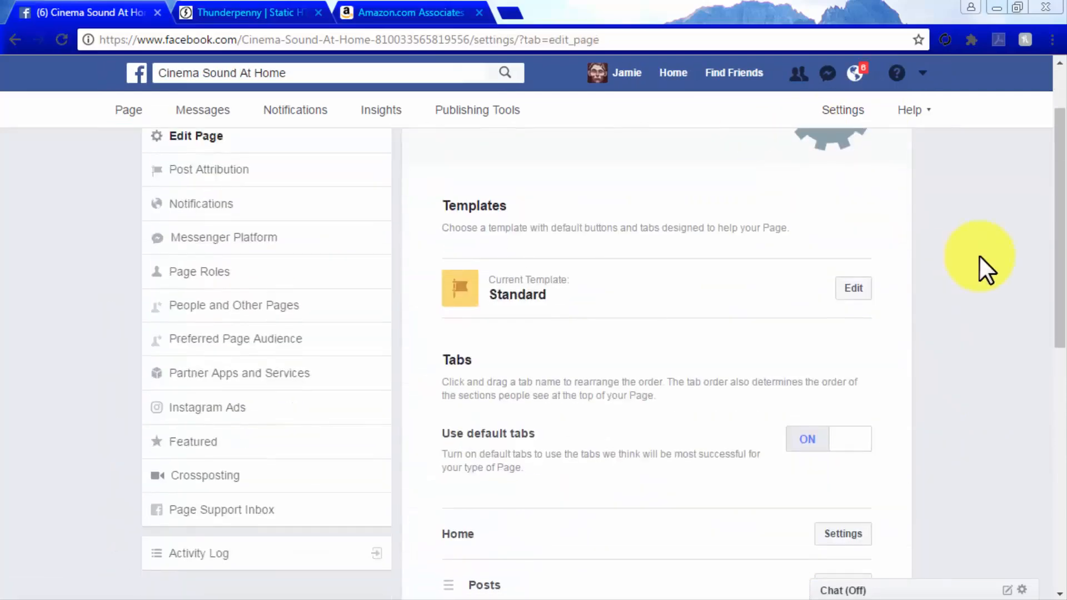
pyautogui.scroll(-3)
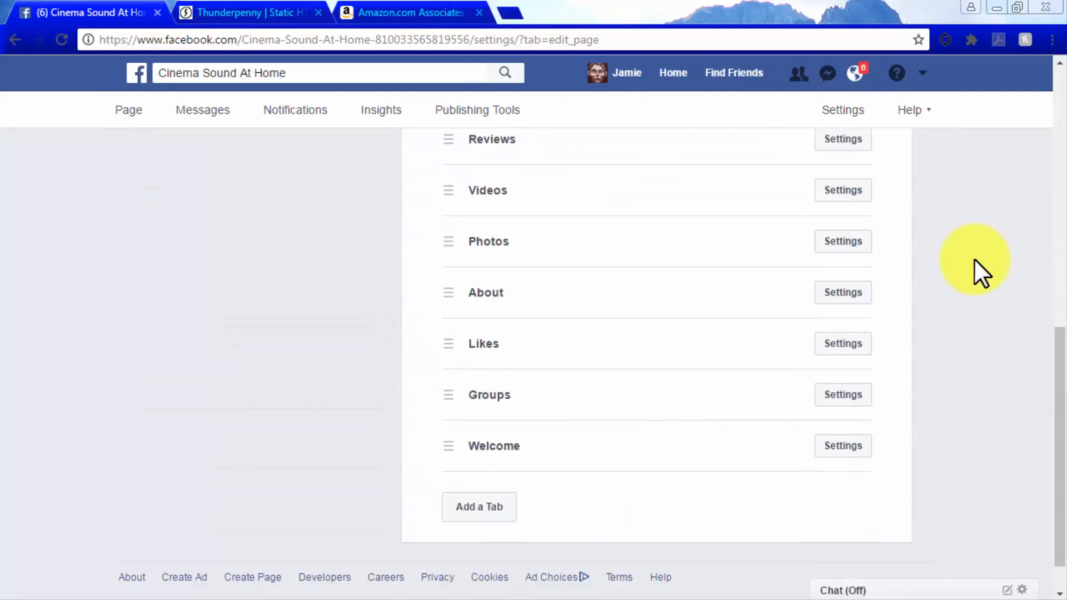
pyautogui.click(843, 446)
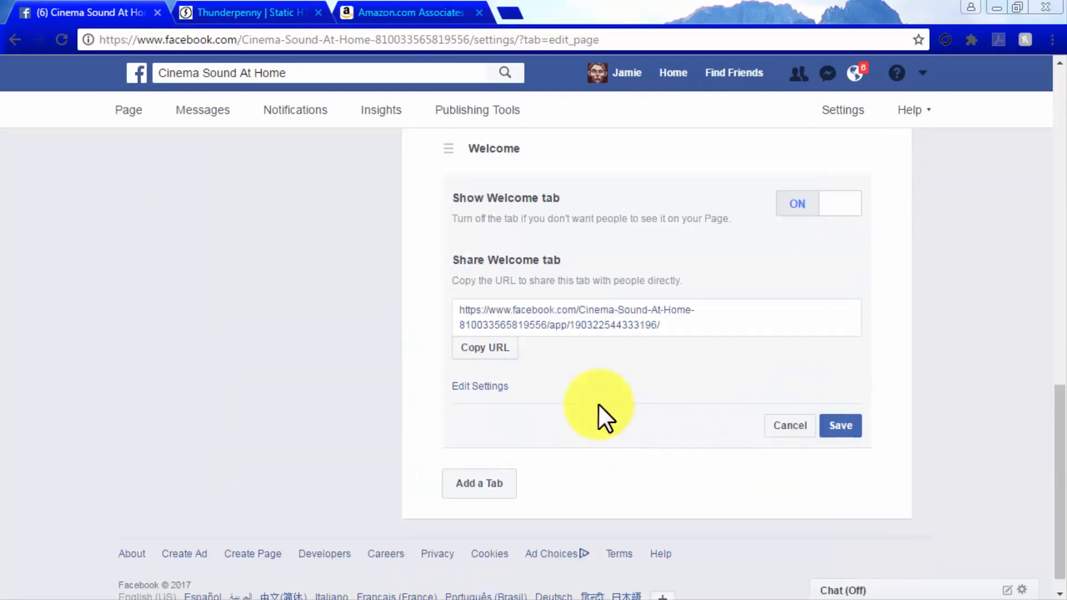
pyautogui.click(480, 386)
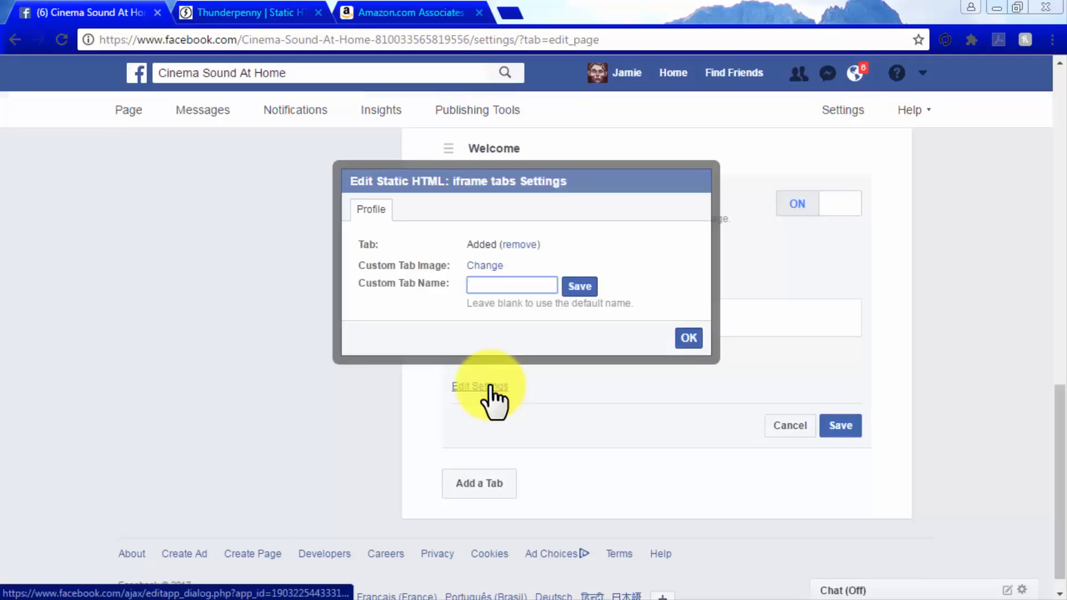
pyautogui.write('Store')
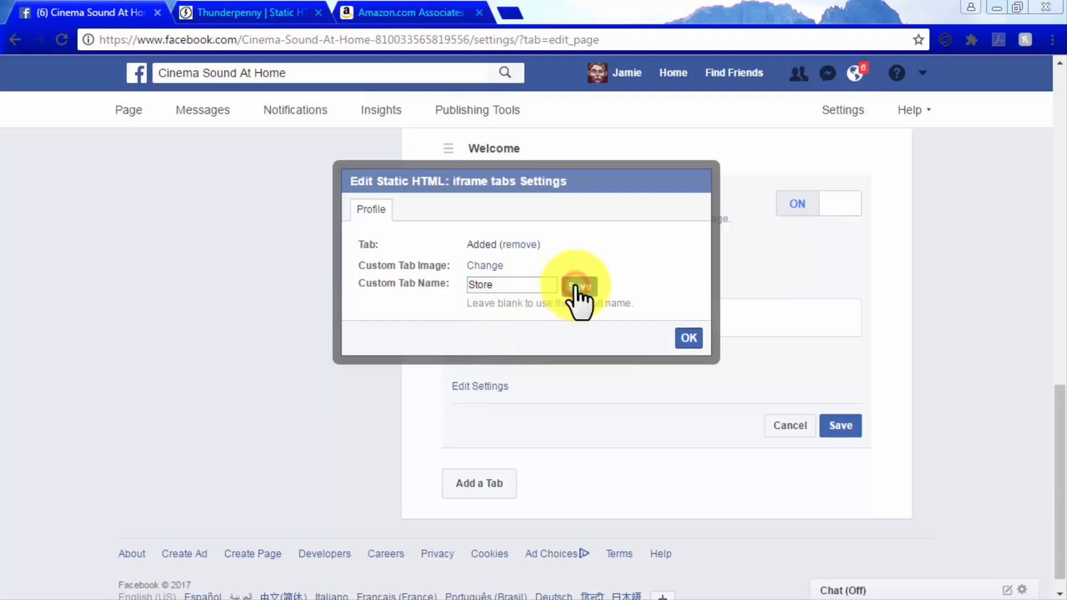
pyautogui.click(689, 338)
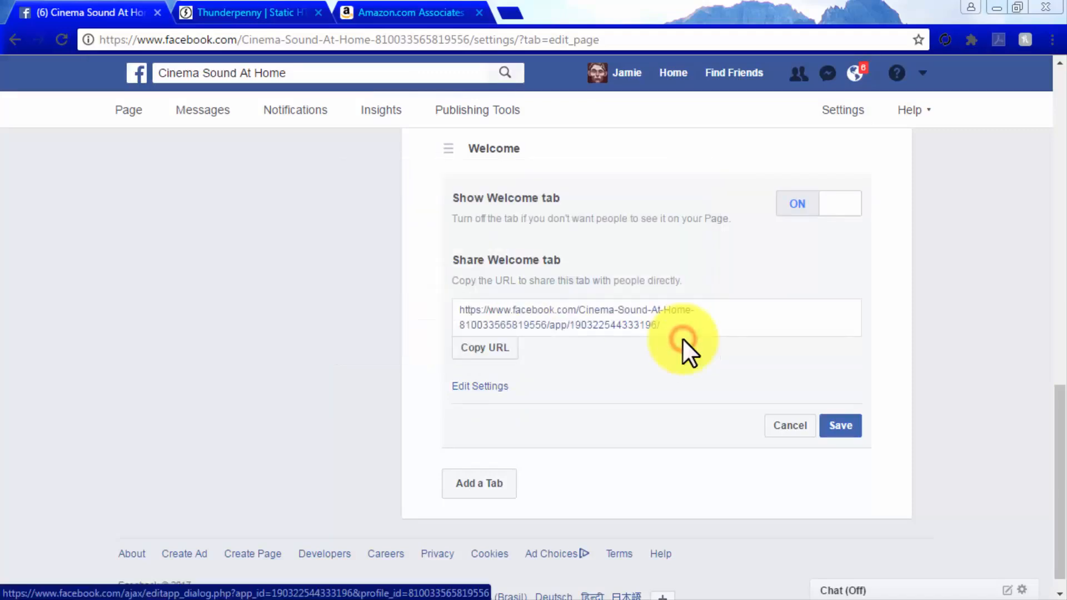
pyautogui.click(840, 426)
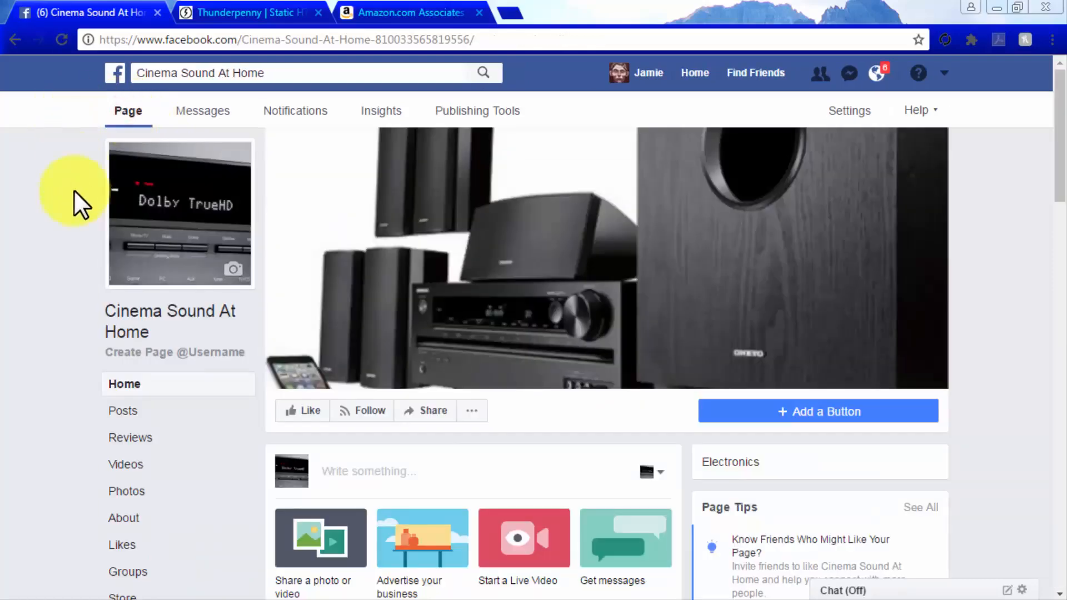
pyautogui.scroll(-3)
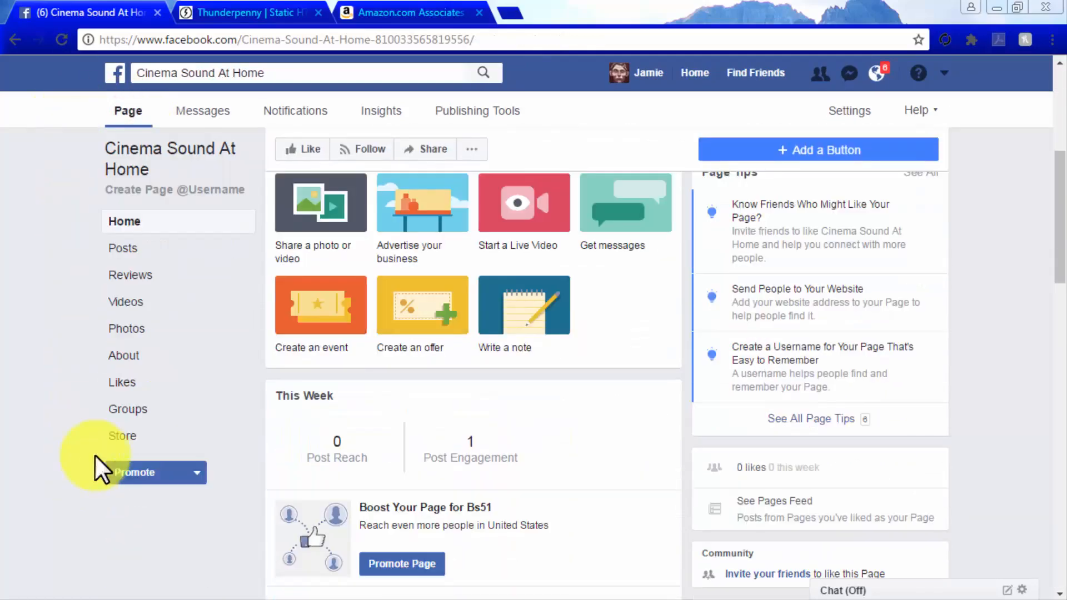
pyautogui.click(122, 436)
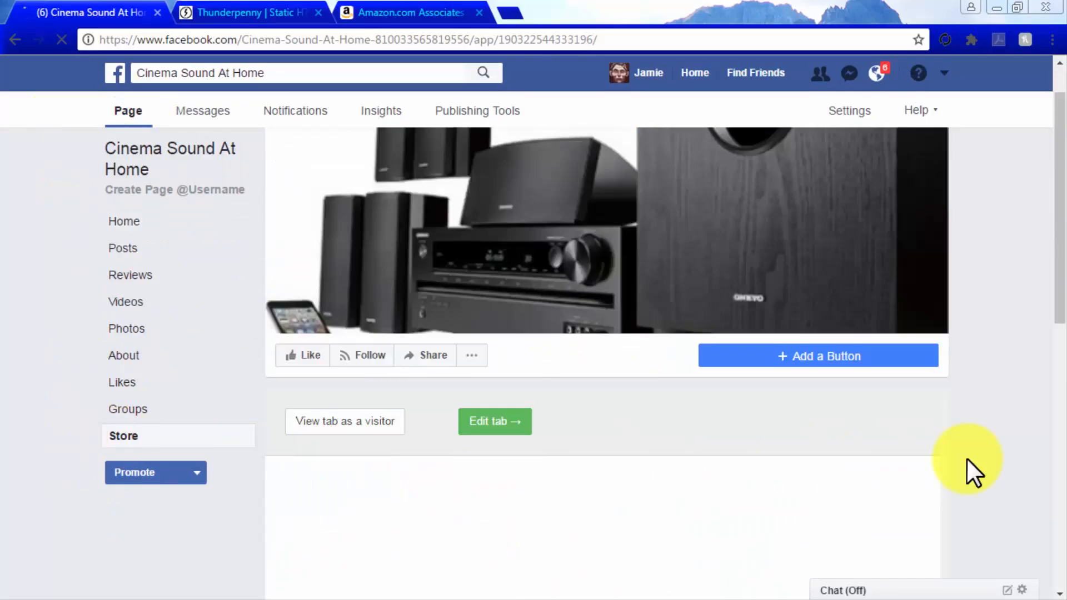